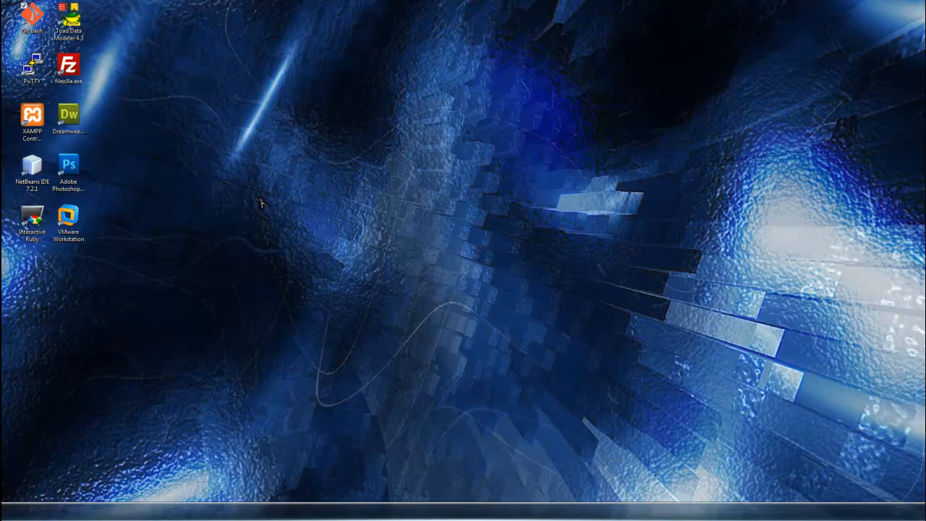
mouse_move(203, 240)
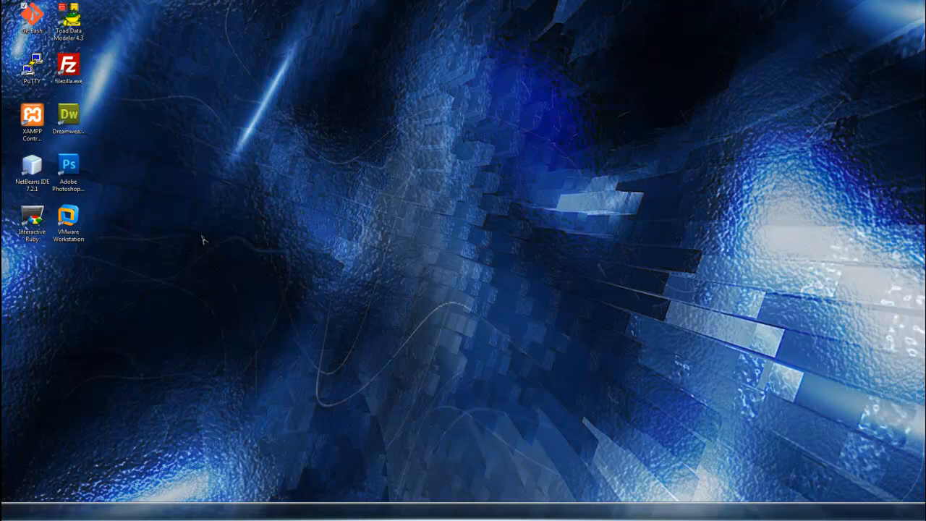
mouse_move(208, 232)
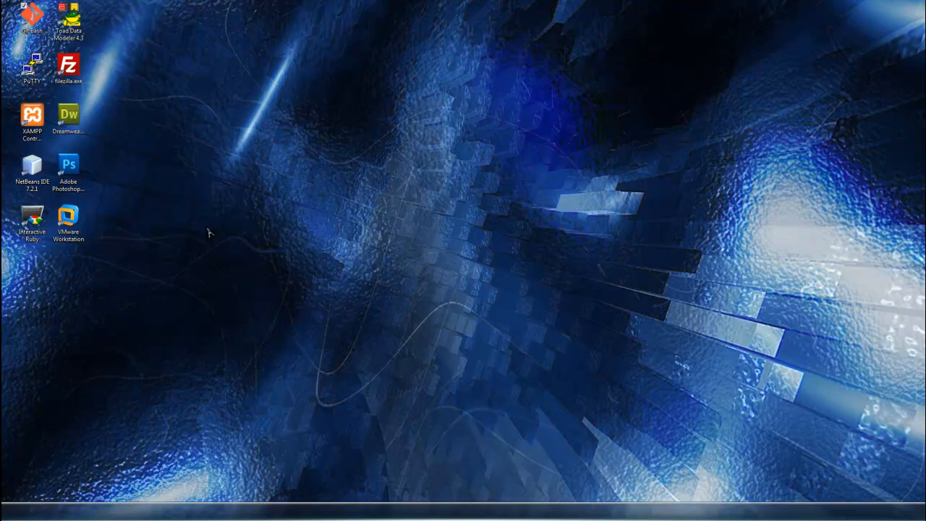
mouse_move(185, 233)
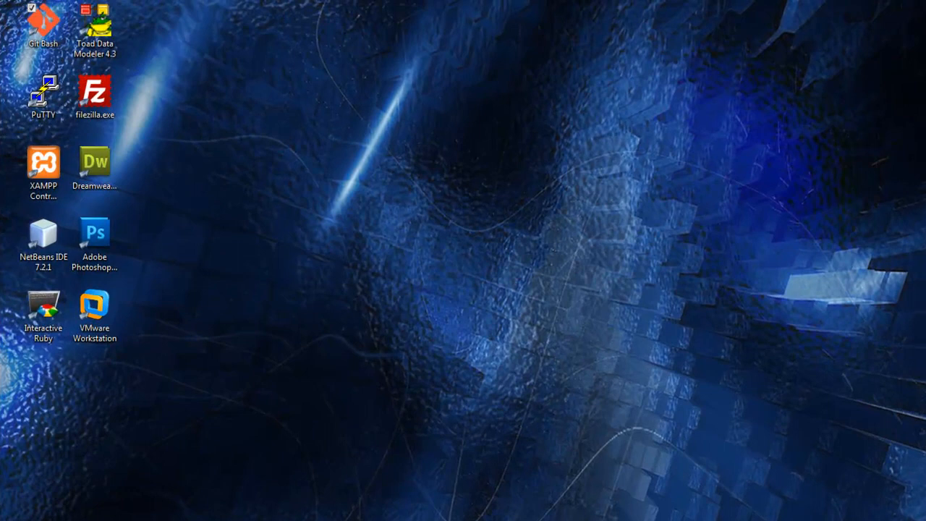
Launch Git Bash and change into C:\Sites\myrubyblog to list the project files
double_click(44, 22)
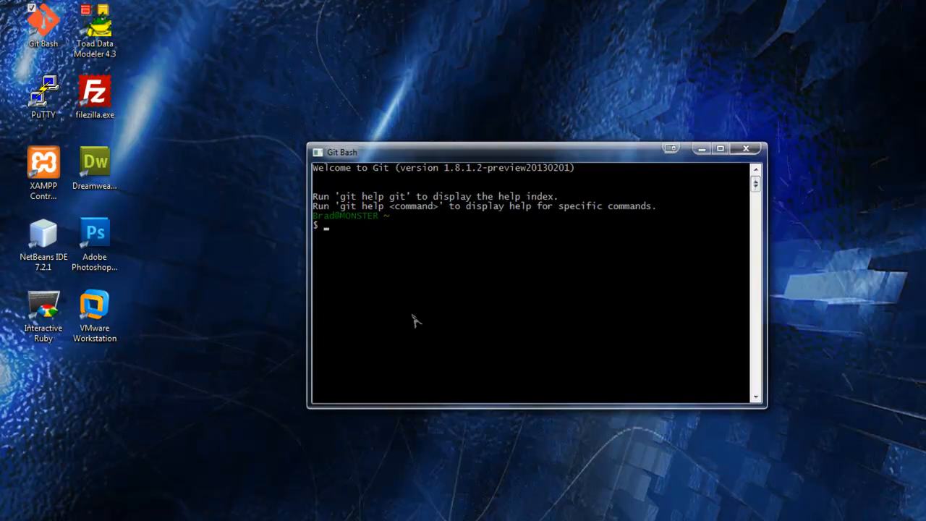
mouse_move(346, 252)
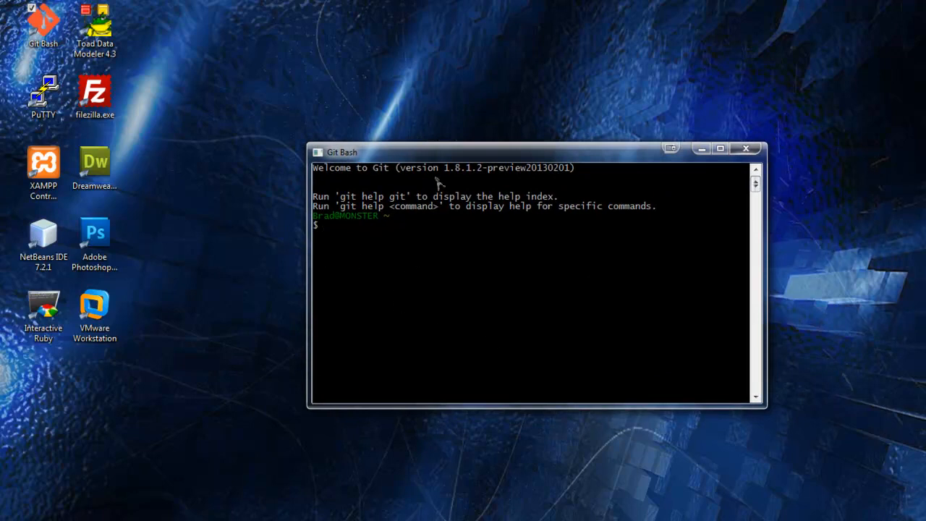
mouse_move(350, 262)
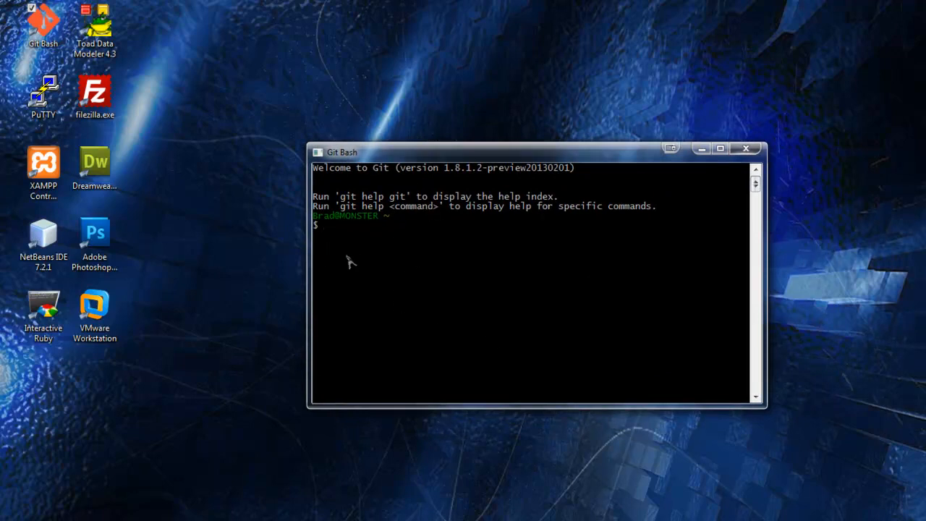
mouse_move(382, 238)
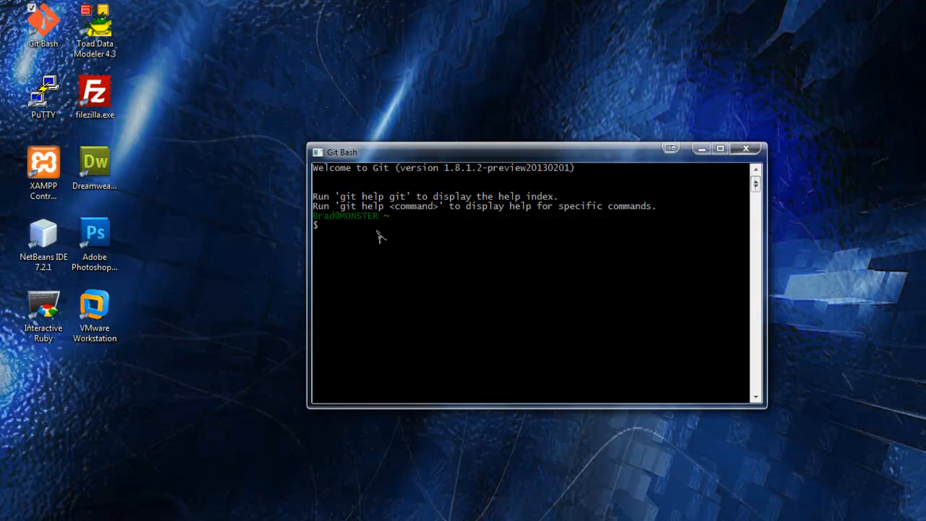
mouse_move(385, 296)
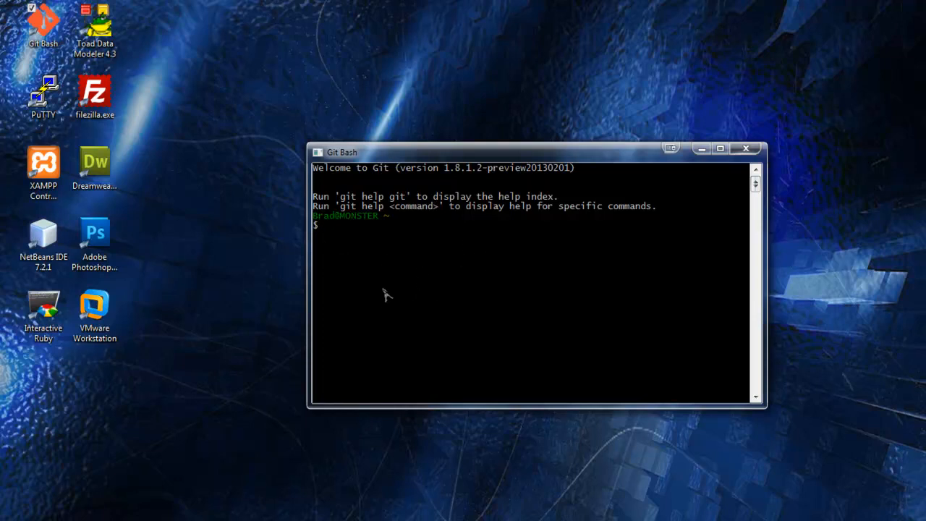
mouse_move(394, 263)
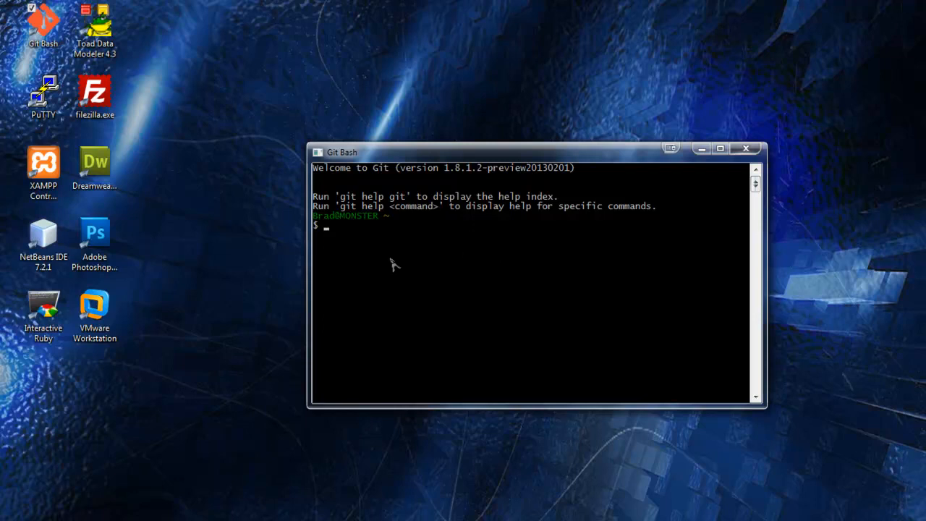
type("cd")
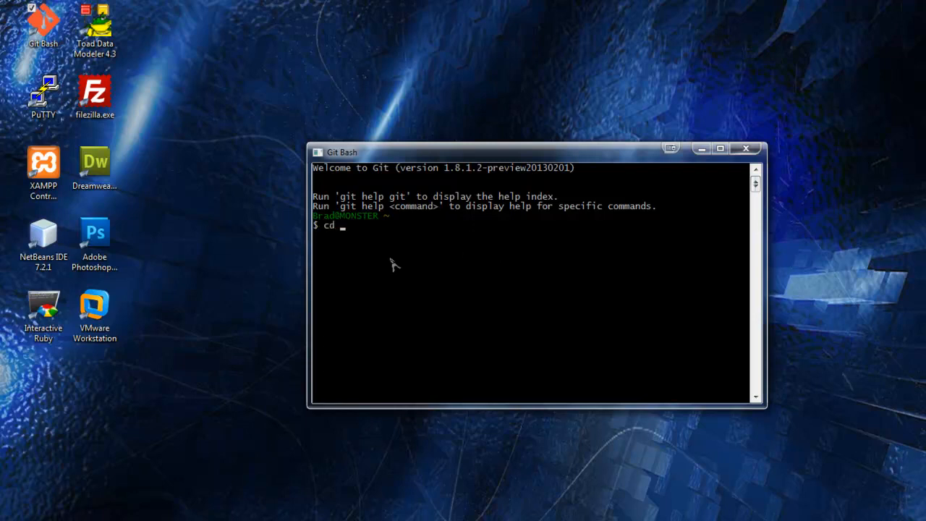
type("C:\\Sites")
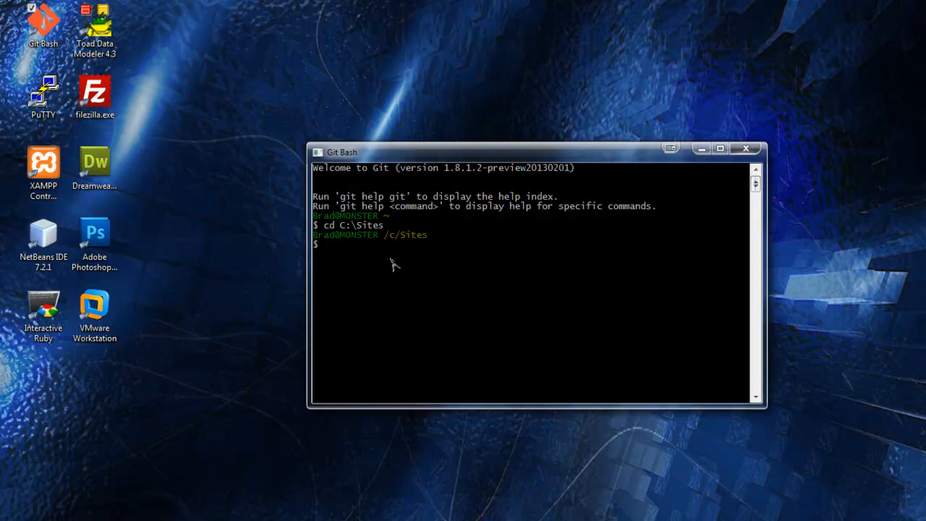
type("cd m")
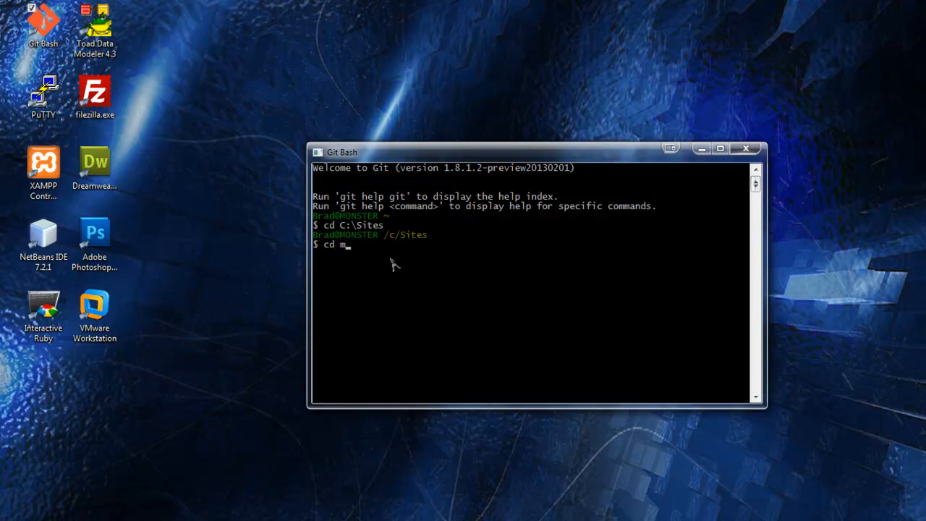
type("yrubyblog")
type("ls")
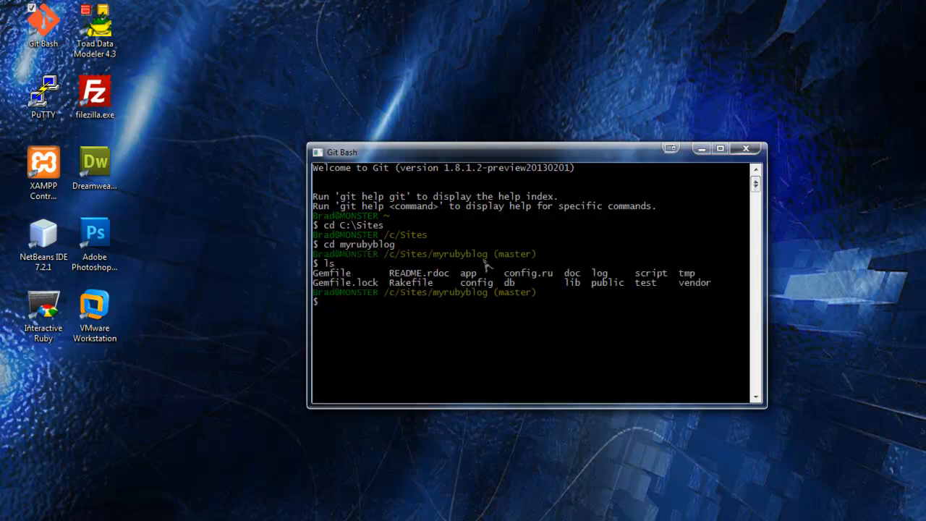
mouse_move(445, 339)
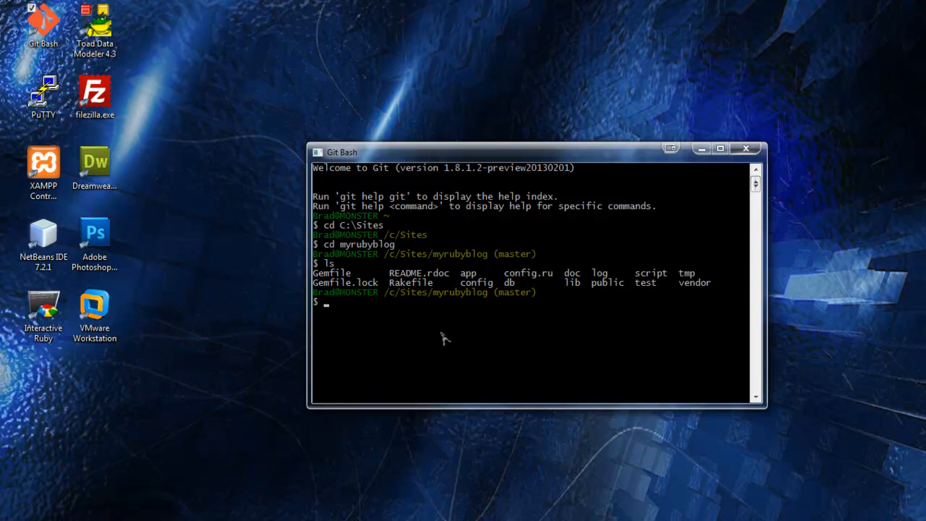
mouse_move(383, 156)
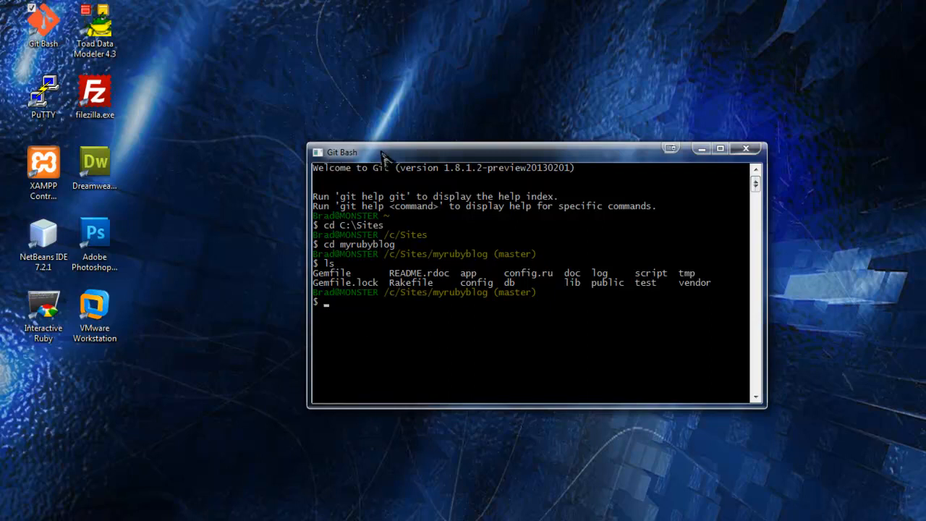
mouse_move(350, 219)
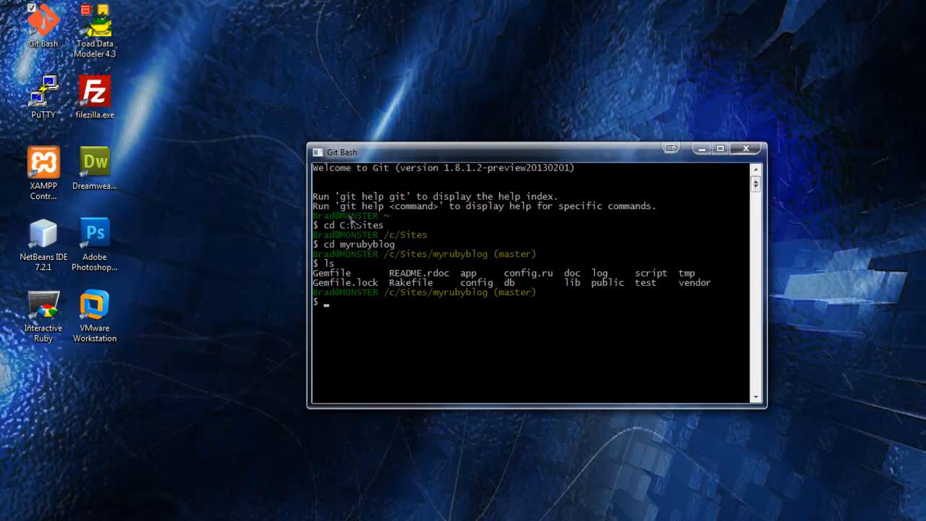
mouse_move(340, 307)
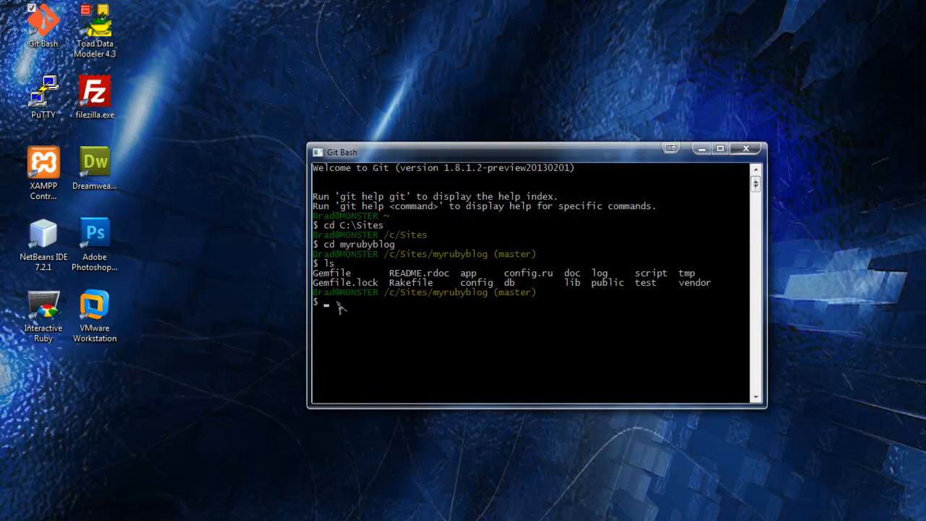
mouse_move(480, 408)
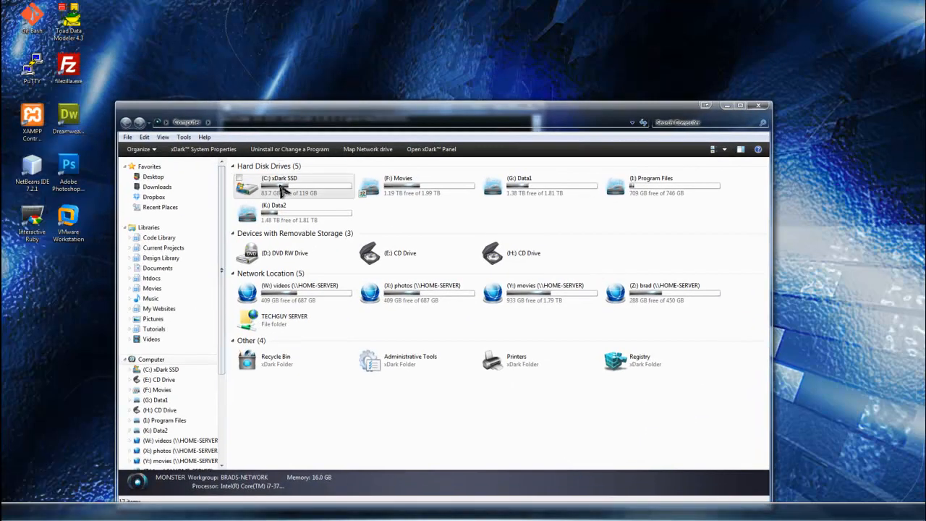
Browse C:\Sites\myrubyblog\app\controllers and open posts_controller.rb in Notepad++
double_click(281, 186)
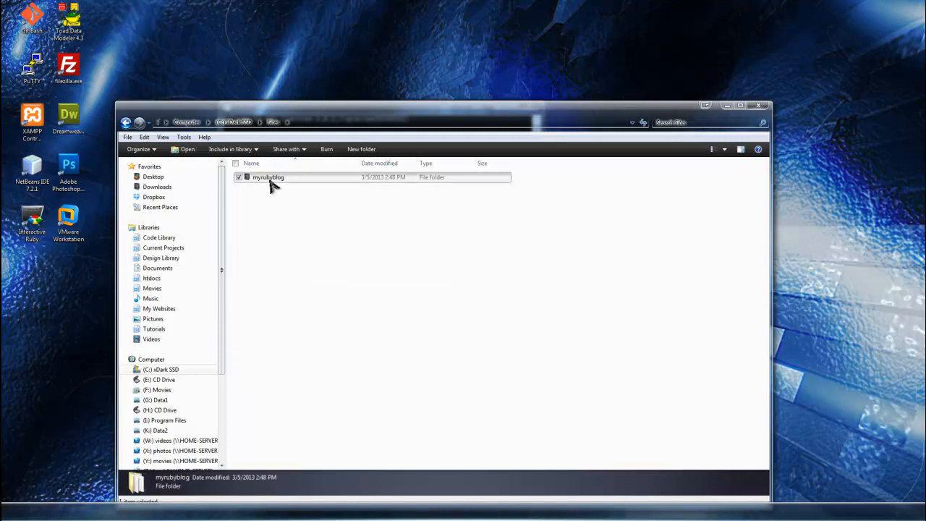
double_click(267, 177)
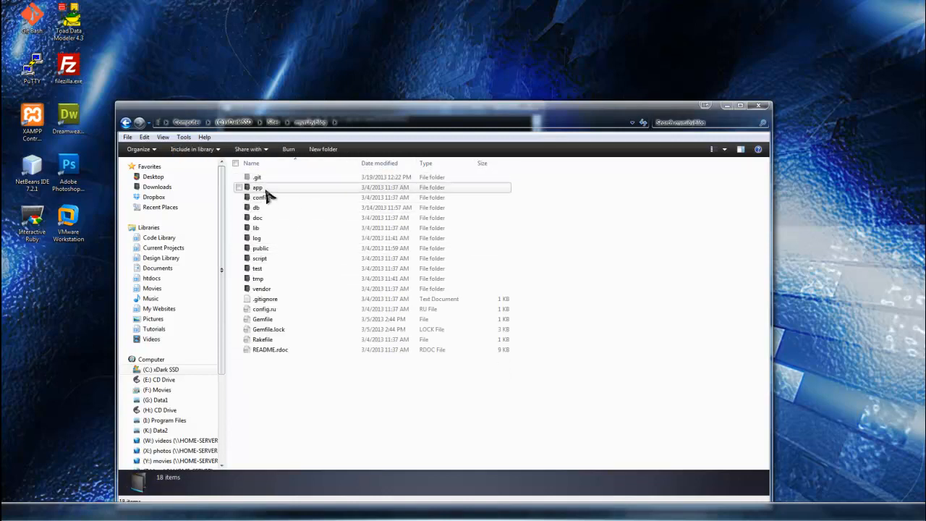
double_click(258, 188)
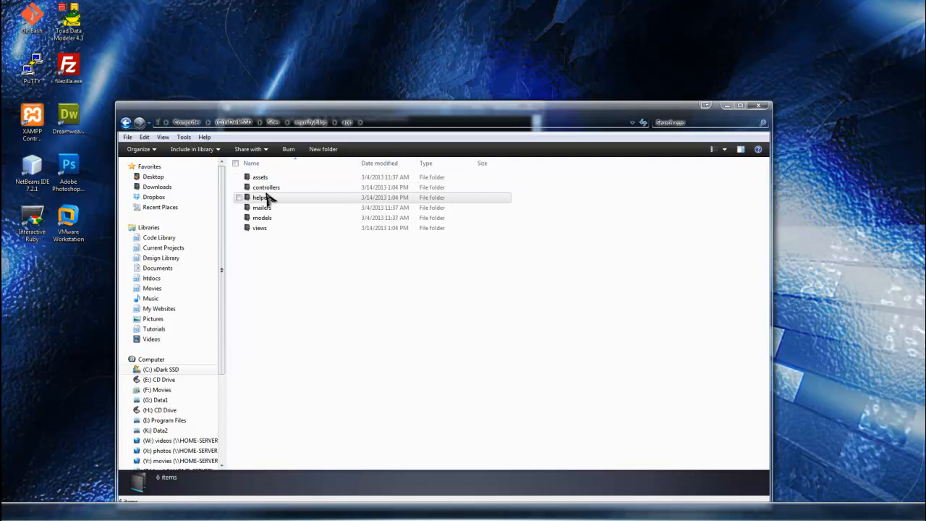
double_click(267, 187)
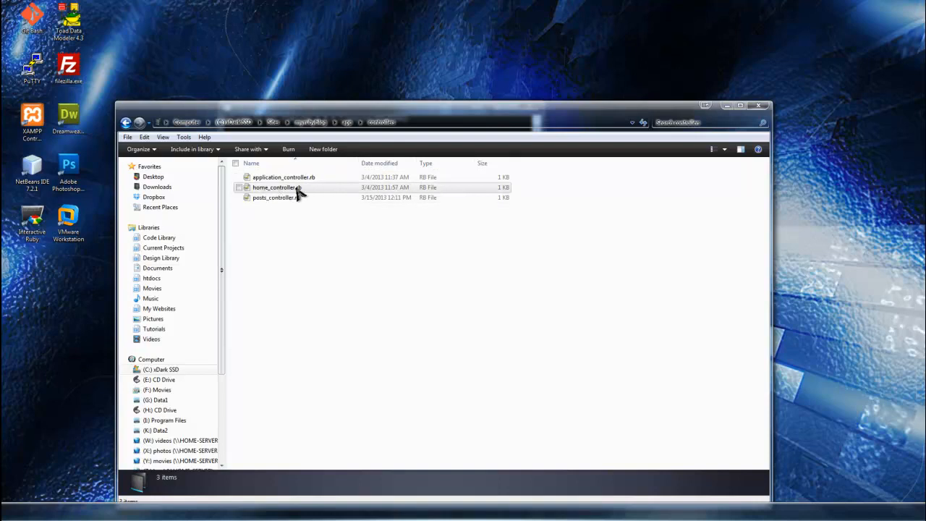
left_click(277, 197)
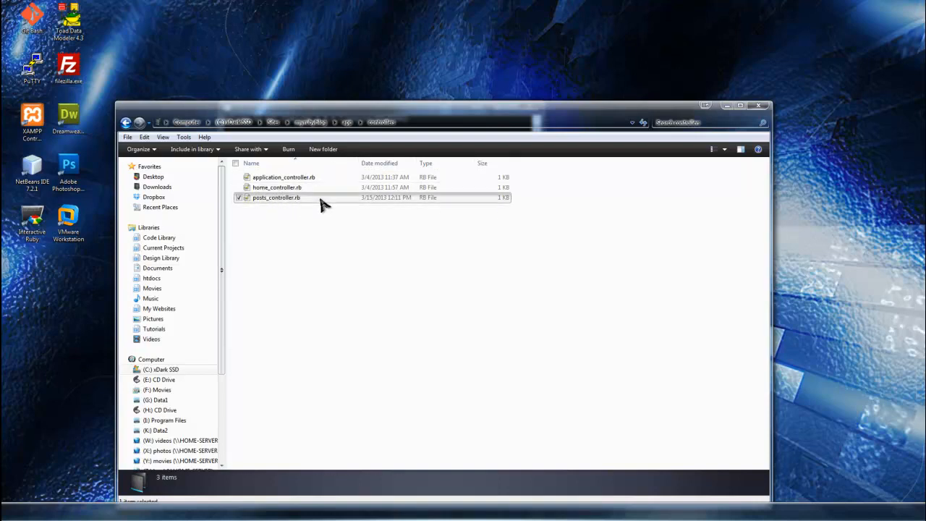
double_click(277, 197)
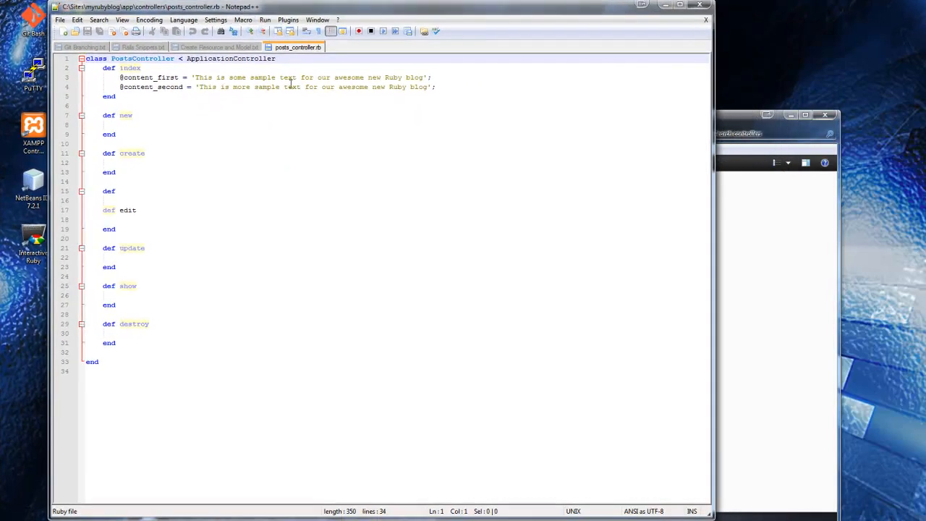
Edit the index action in posts_controller.rb and remove the empty line between create and edit
left_click(103, 105)
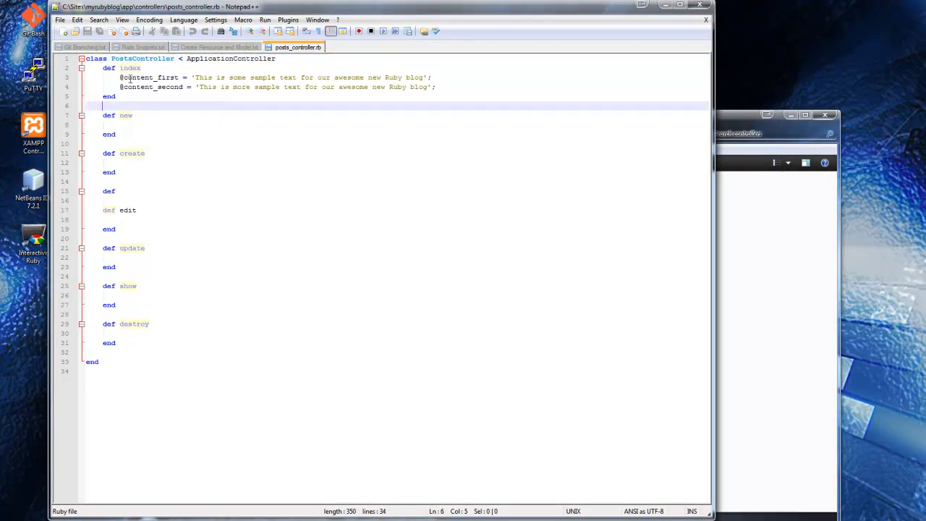
mouse_move(142, 291)
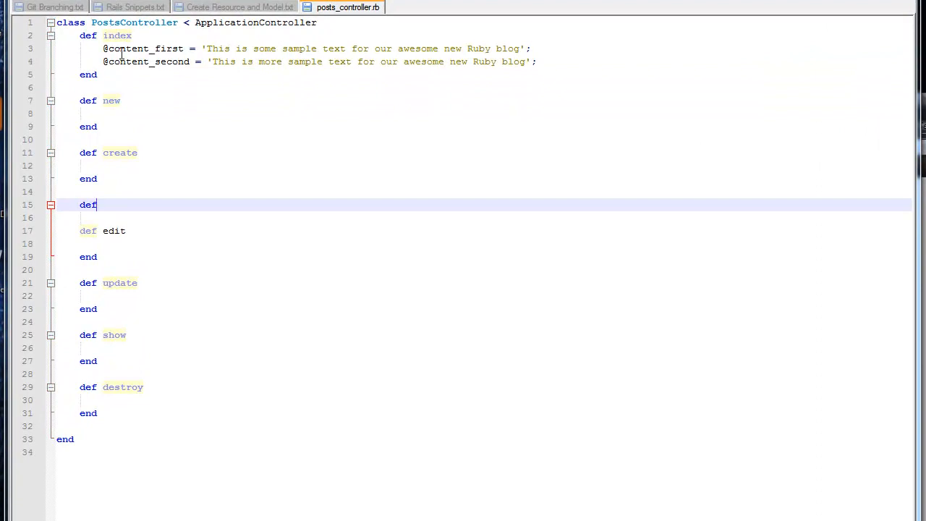
mouse_move(104, 206)
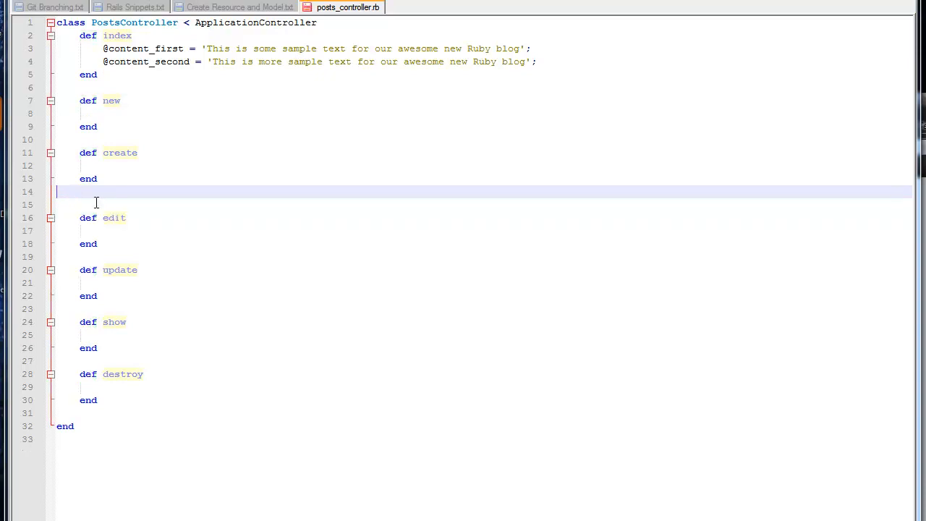
key("Backspace")
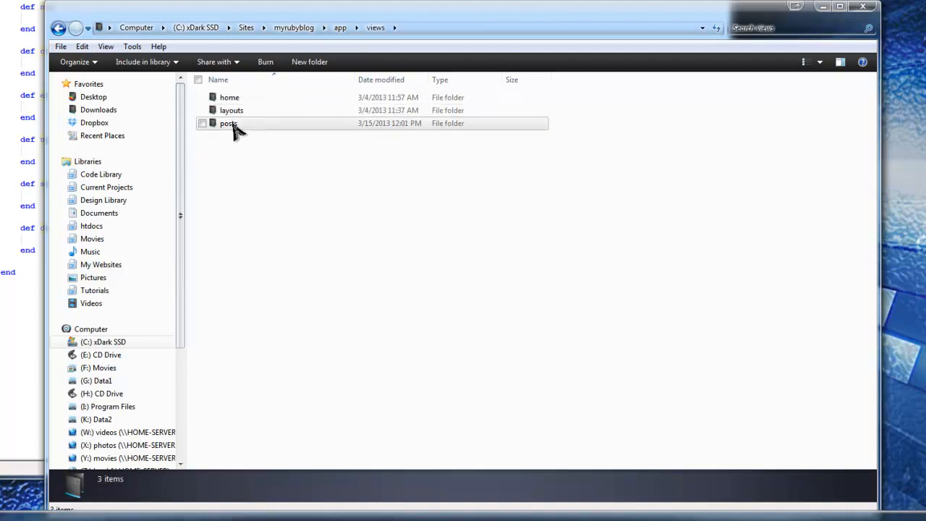
Open app/views/posts/index.html.erb, then return to the controller and select content_first
double_click(229, 123)
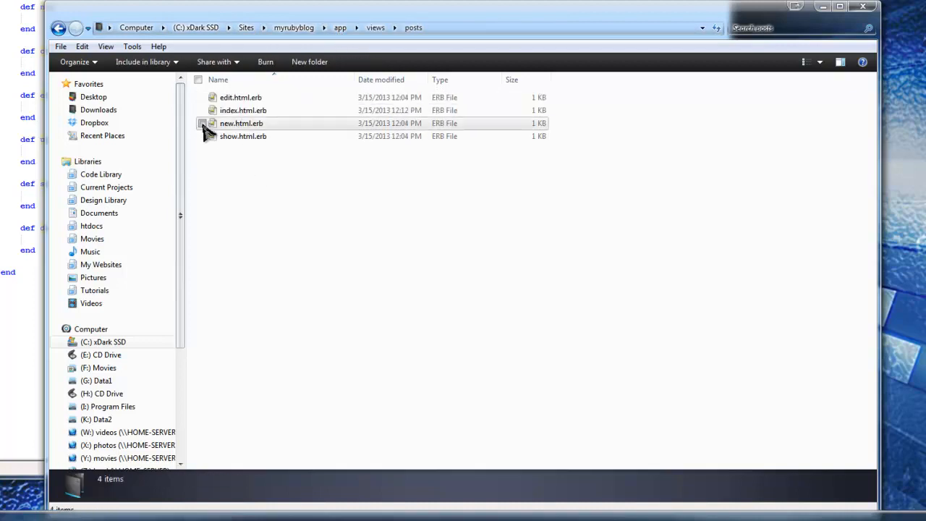
double_click(241, 123)
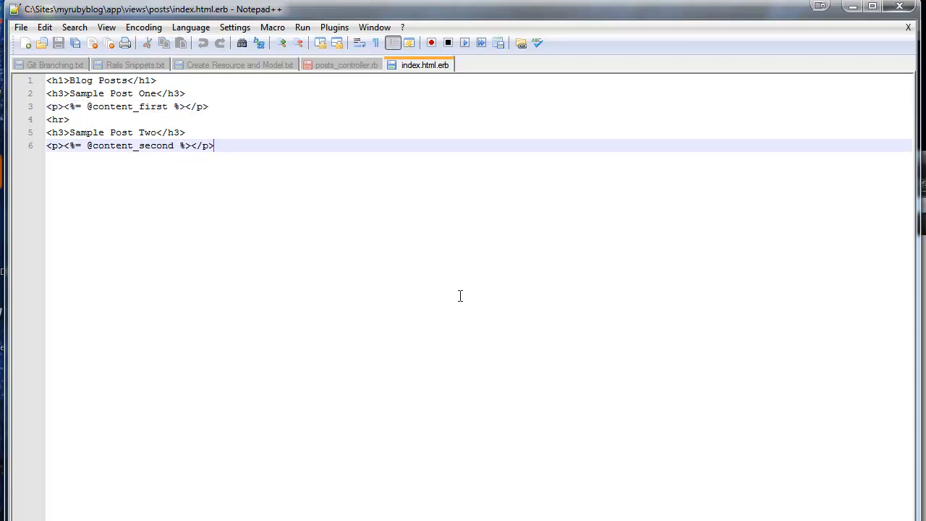
mouse_move(338, 83)
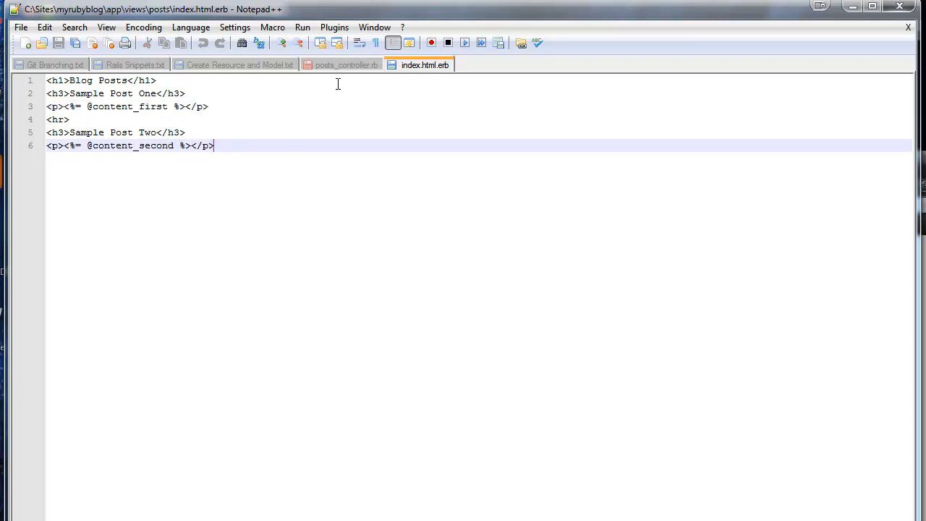
left_click(347, 64)
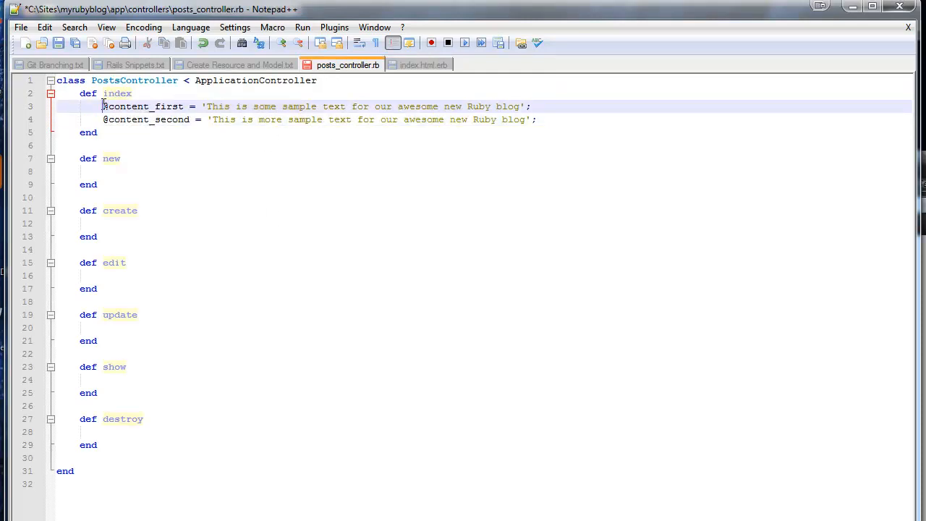
double_click(127, 107)
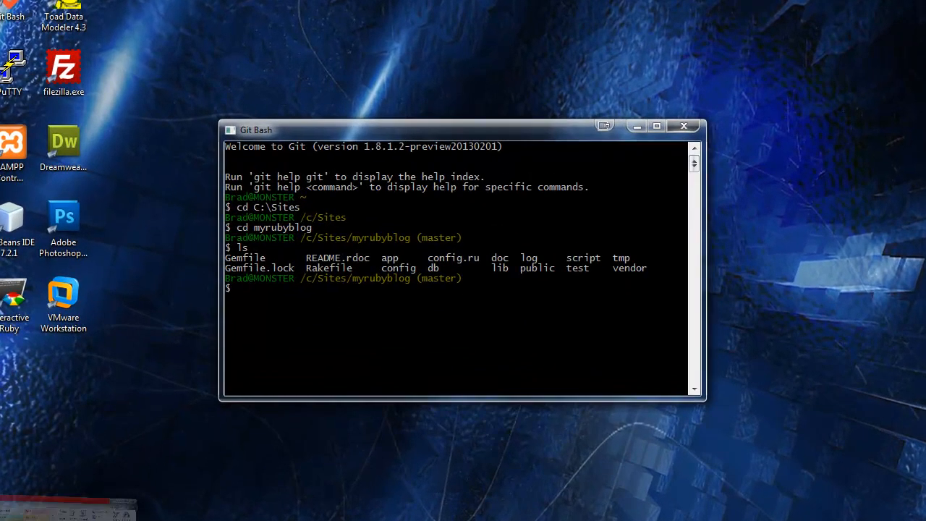
mouse_move(636, 497)
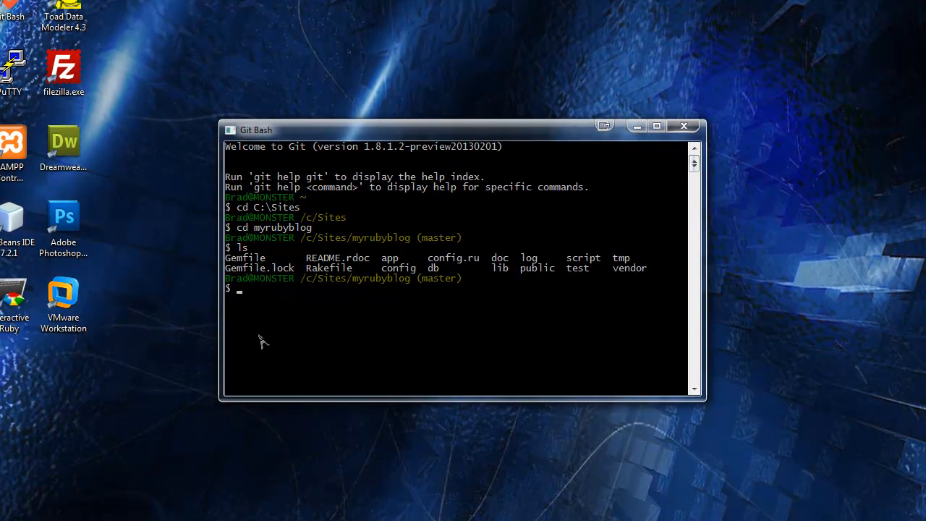
Start typing the 'rails g model' generator command at the myrubyblog prompt
type("rails")
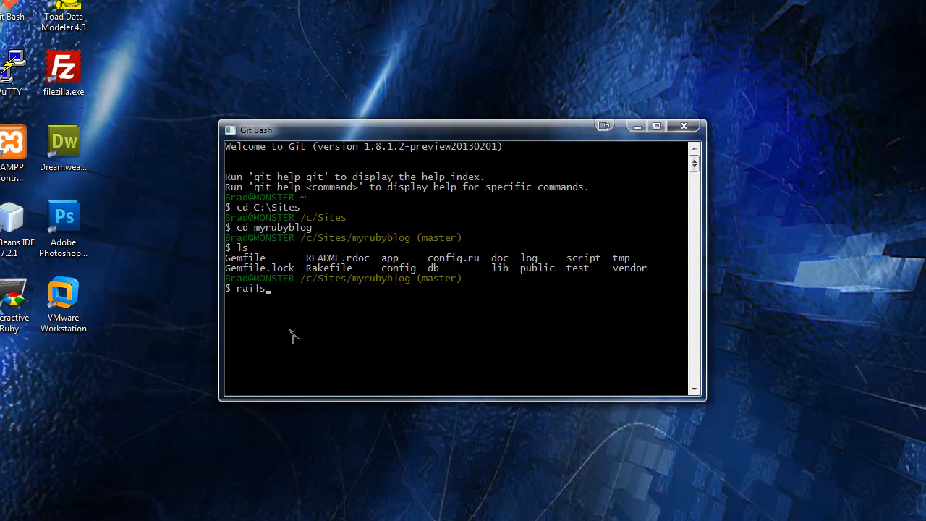
type("g")
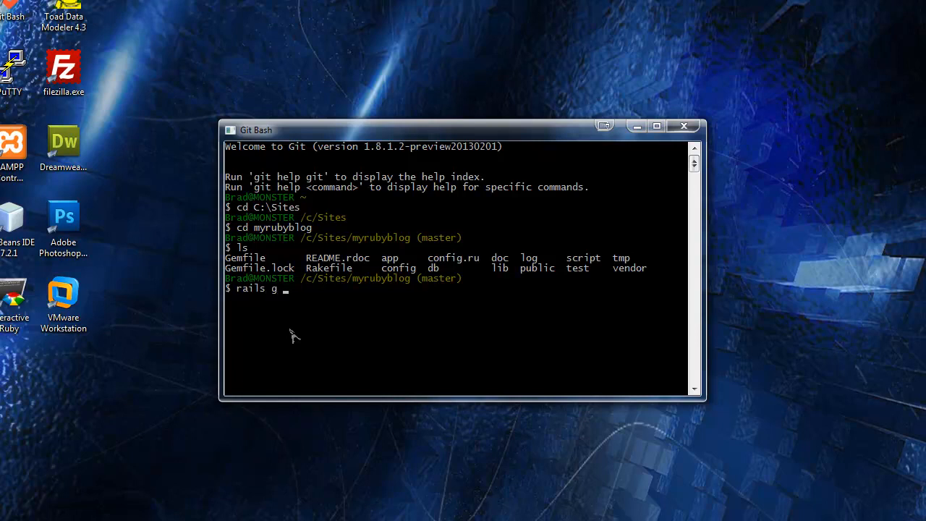
type("model category name:string")
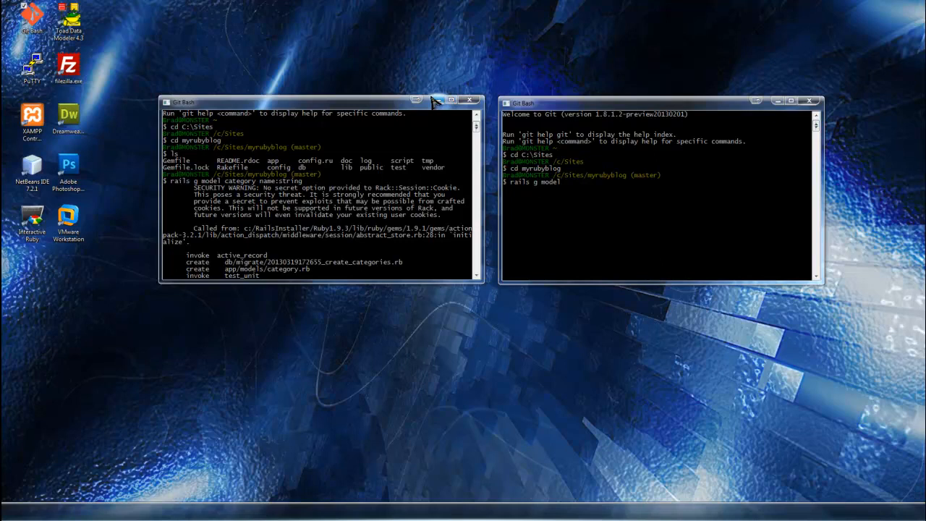
mouse_move(466, 229)
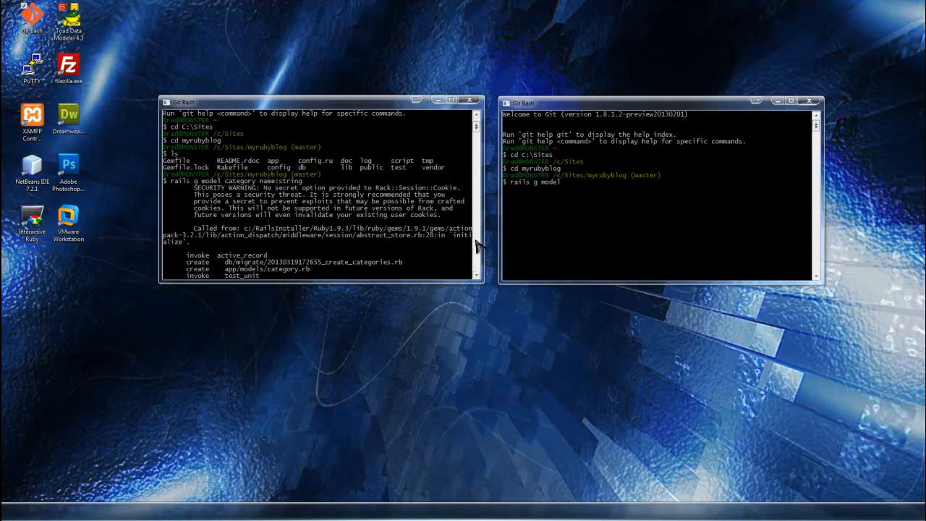
mouse_move(585, 197)
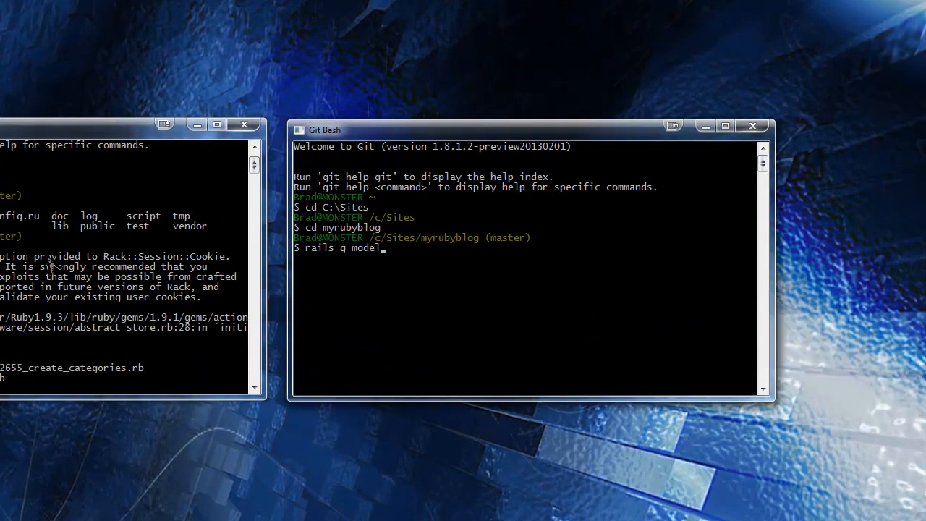
mouse_move(408, 331)
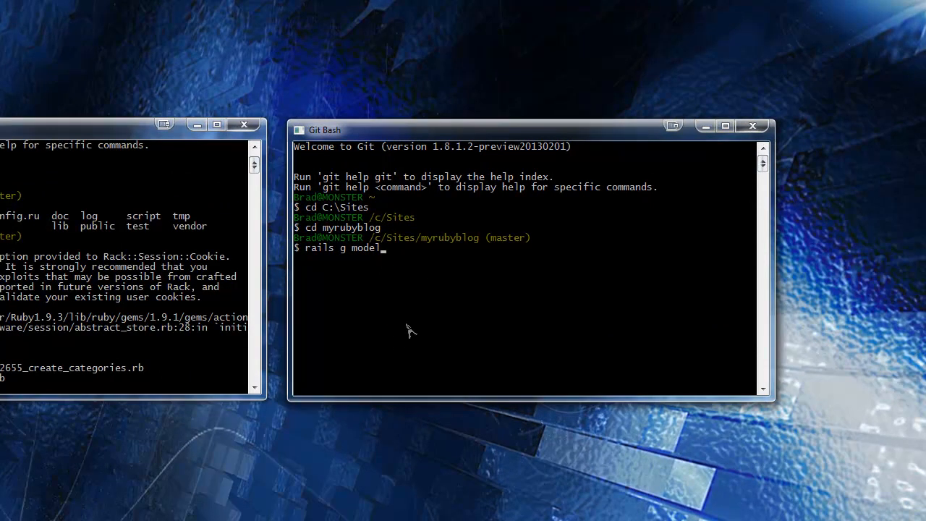
mouse_move(399, 303)
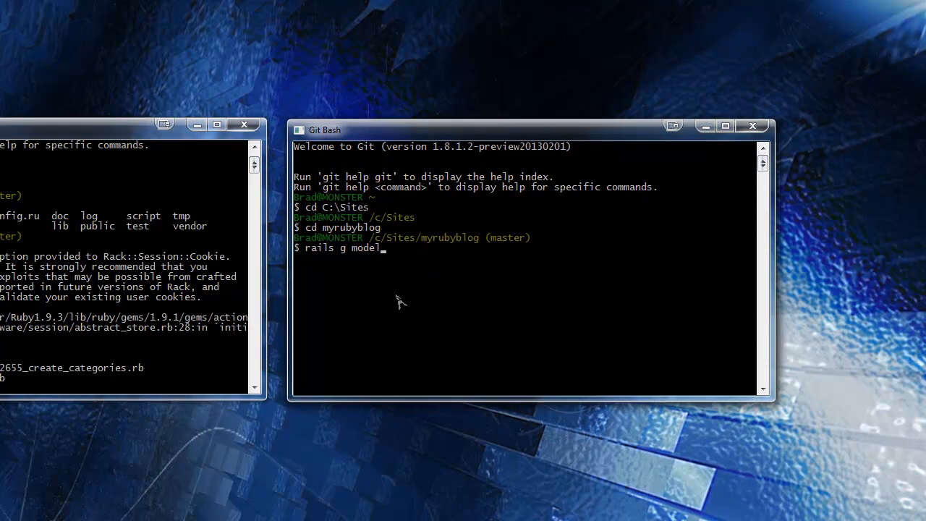
mouse_move(347, 260)
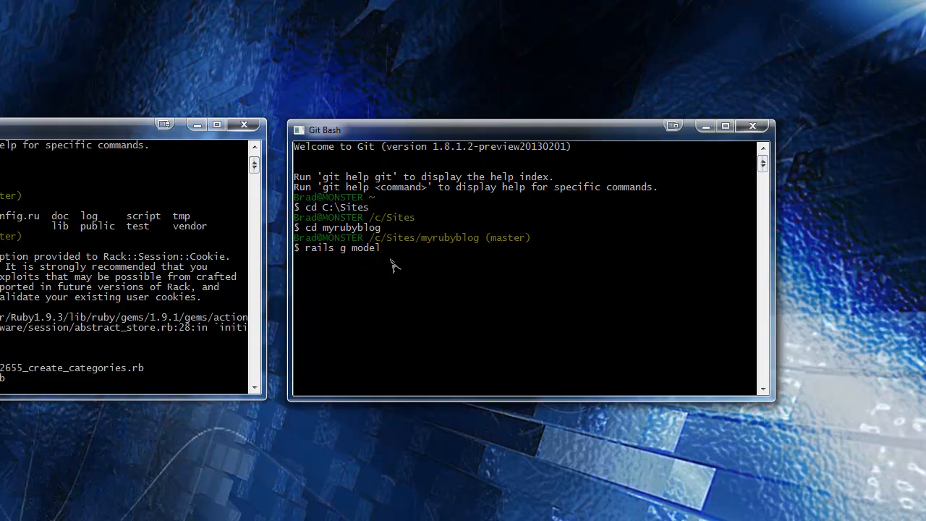
Finish the generator command with 'category name:string' for a Category model
type("c")
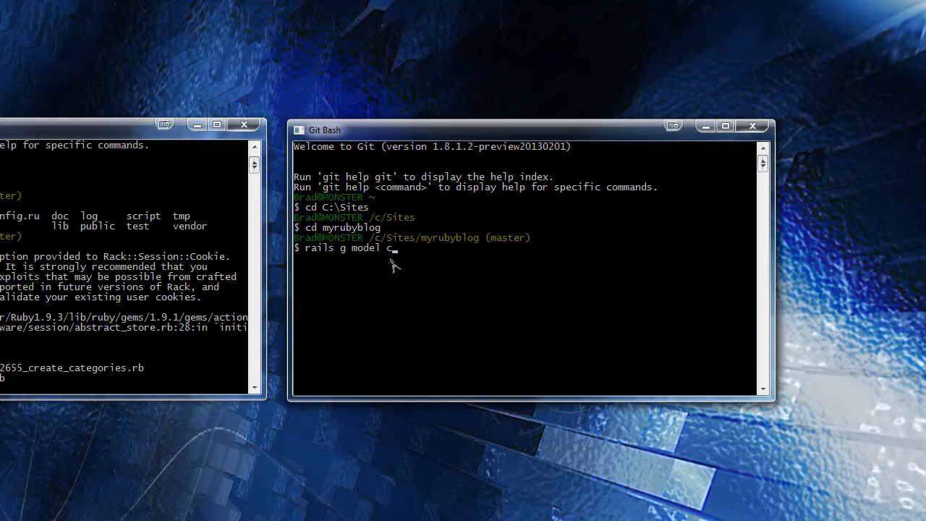
type("ate")
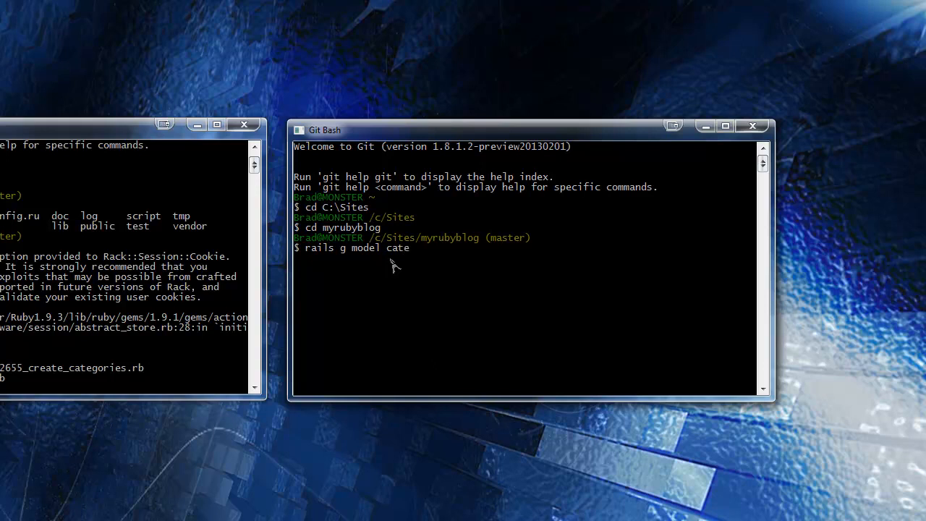
type("gory")
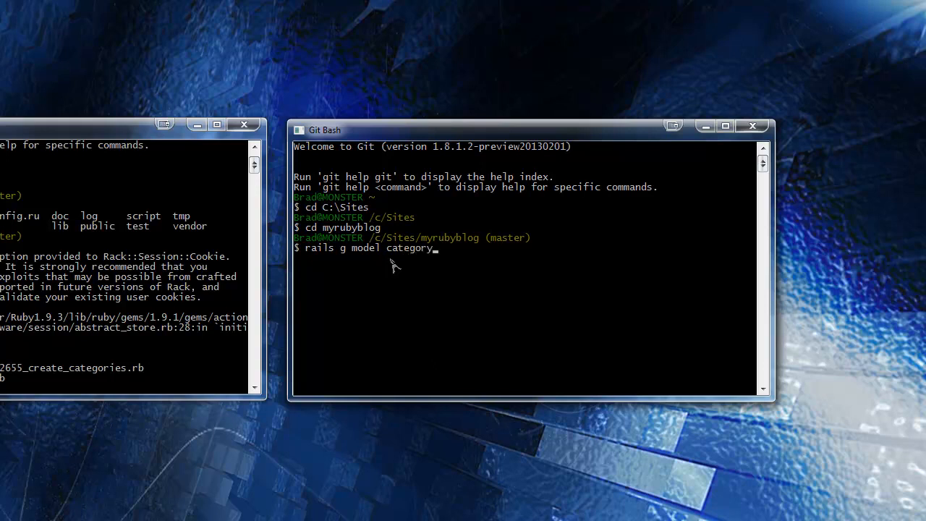
mouse_move(350, 258)
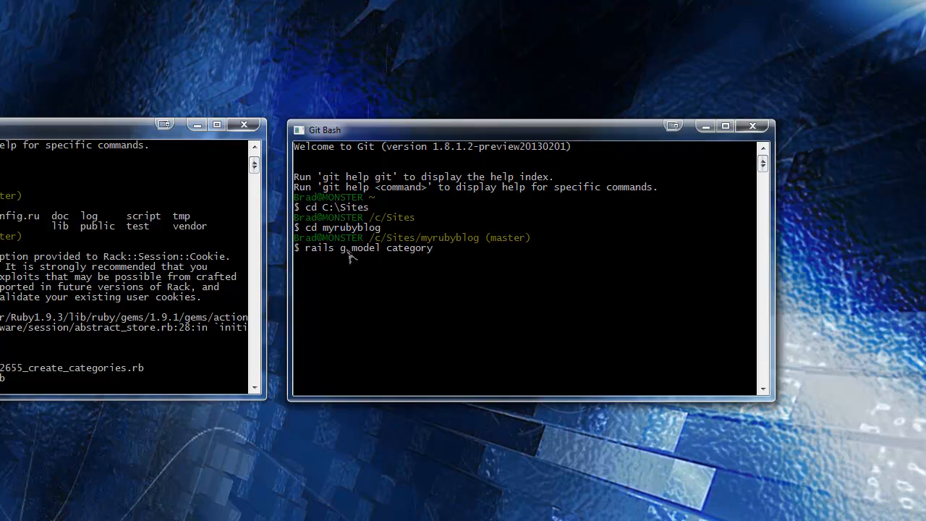
mouse_move(427, 259)
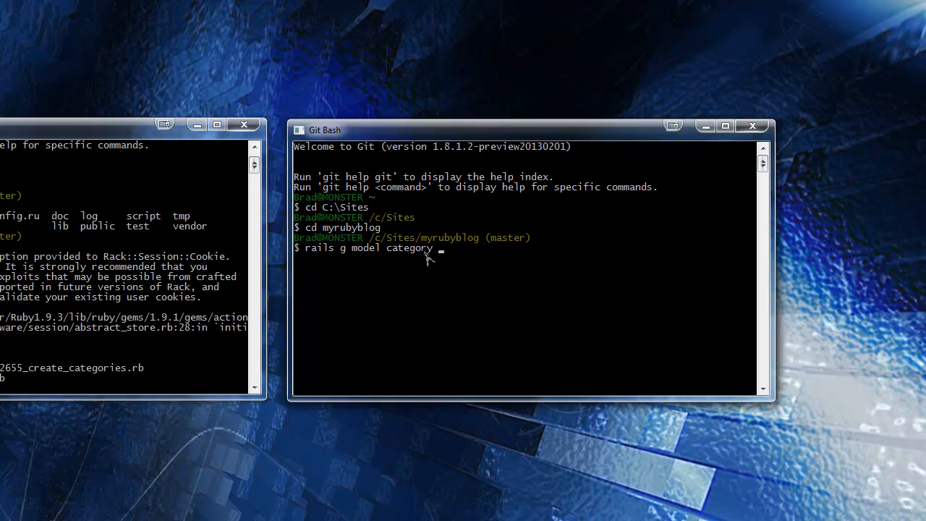
type("n")
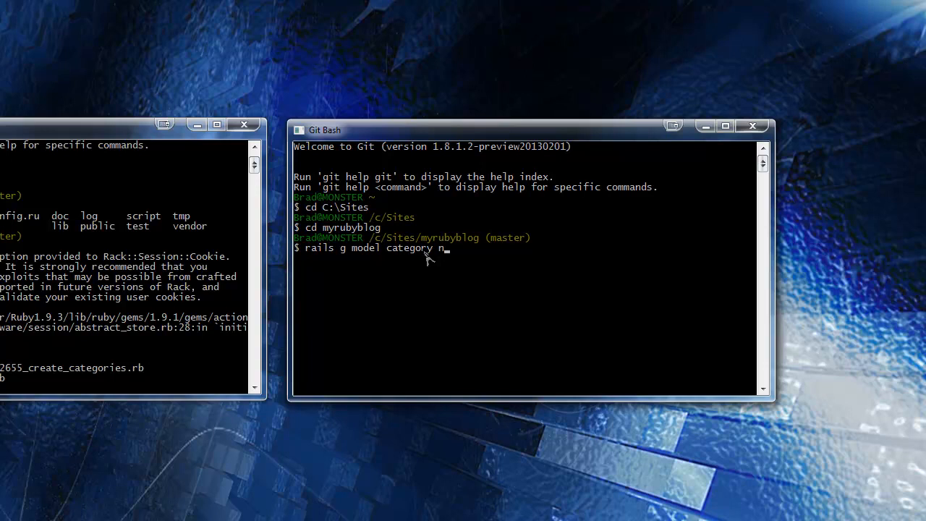
type("ame:st")
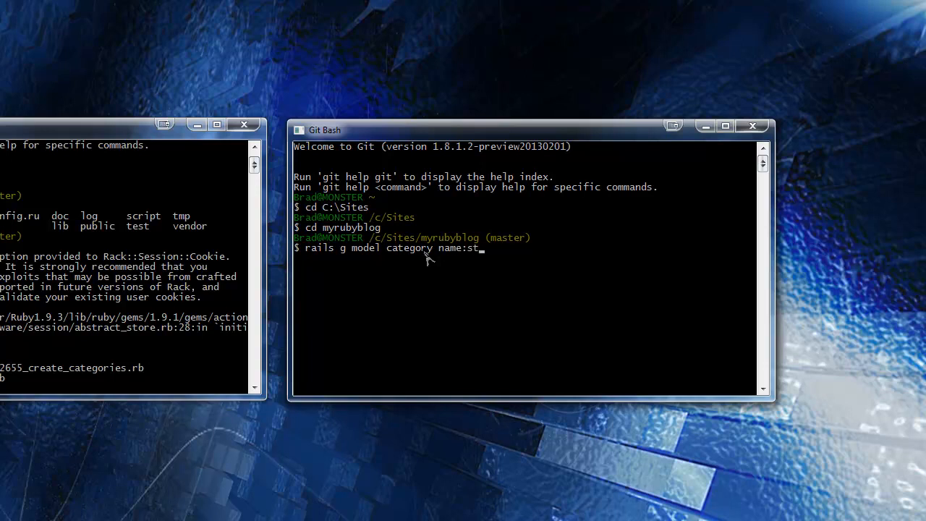
type("ring")
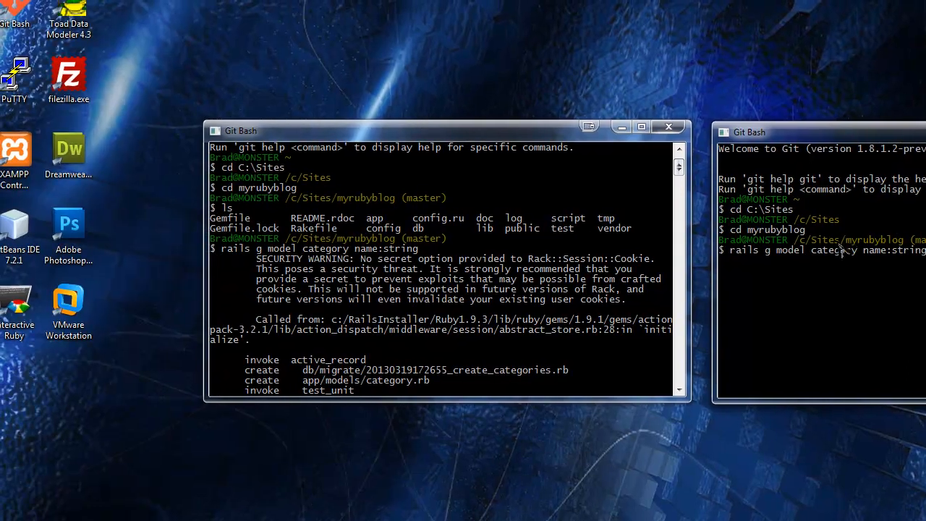
mouse_move(890, 288)
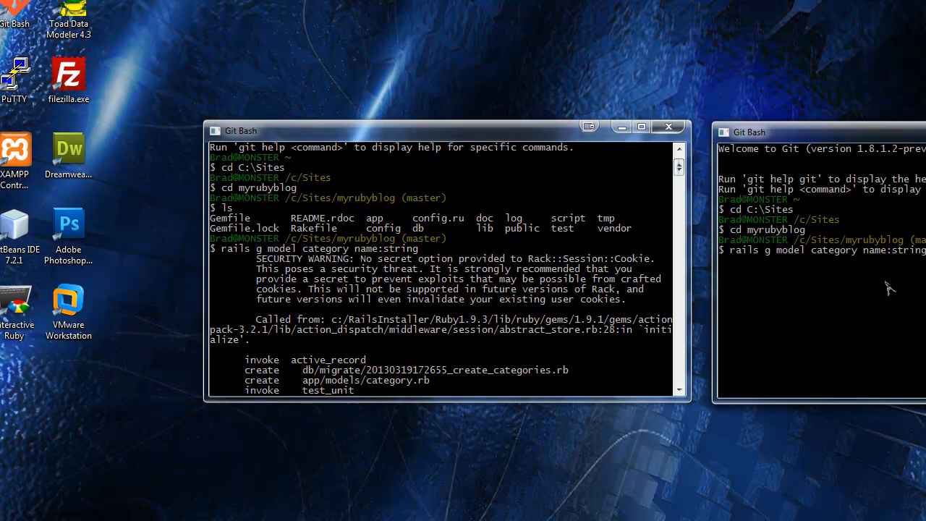
mouse_move(906, 270)
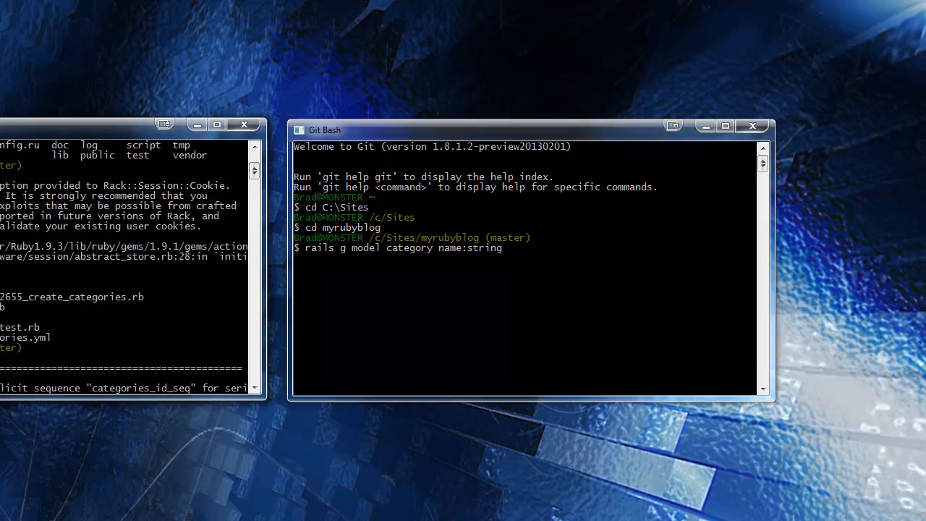
mouse_move(170, 200)
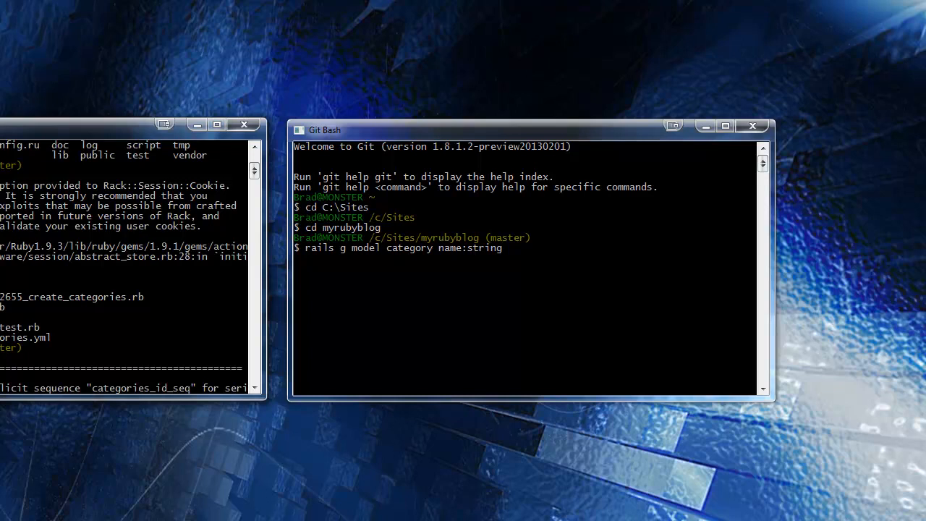
mouse_move(113, 304)
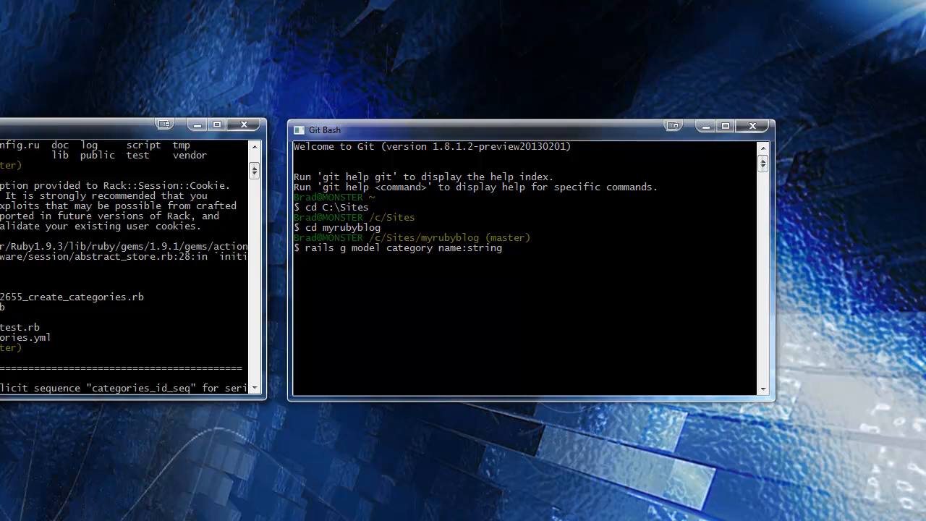
mouse_move(5, 302)
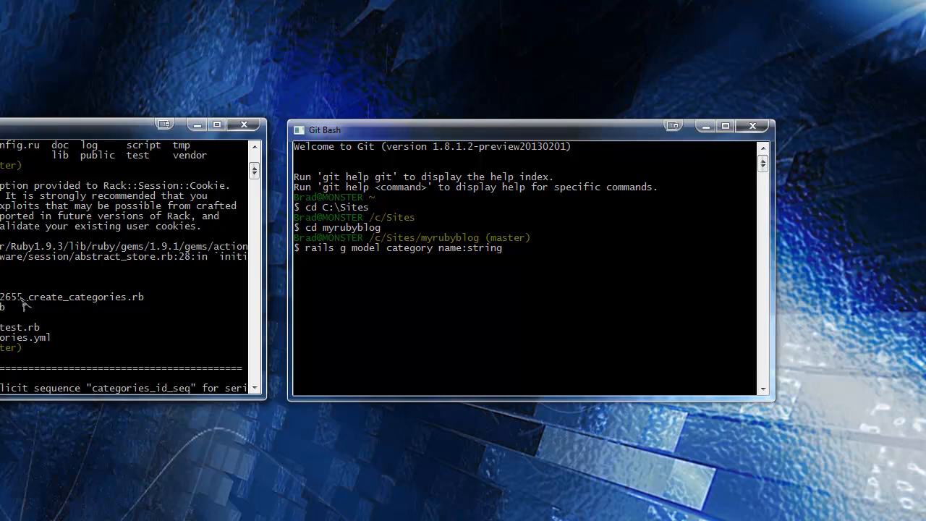
mouse_move(67, 306)
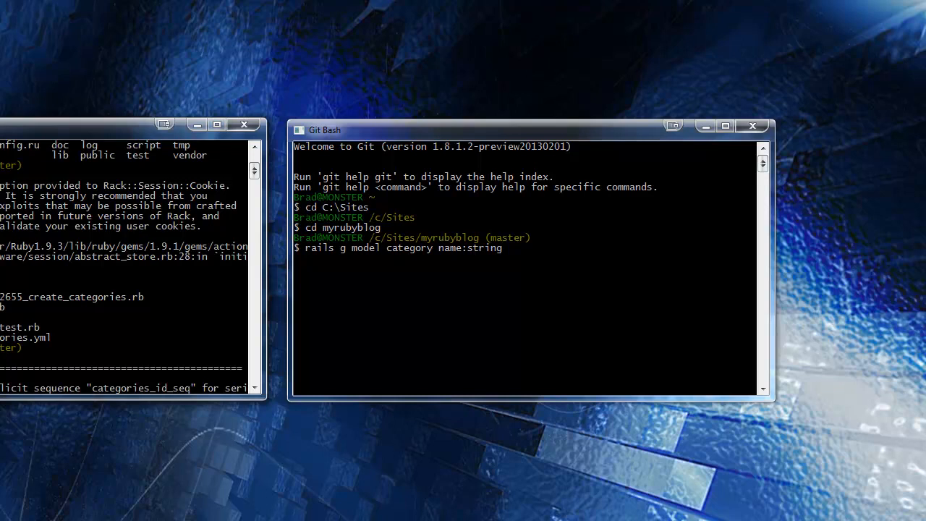
mouse_move(36, 337)
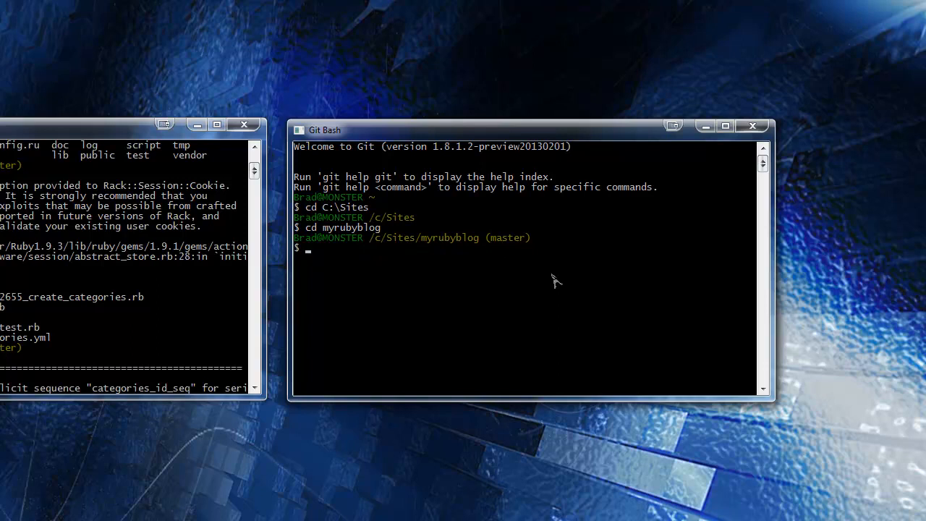
Run 'rake db:migrate' to create the categories table in the local database
type("rake")
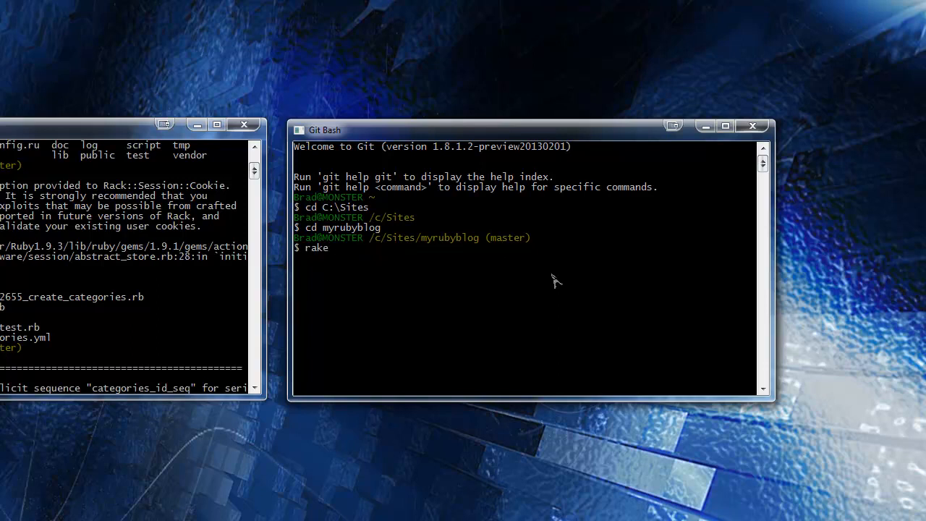
type("db:migrate")
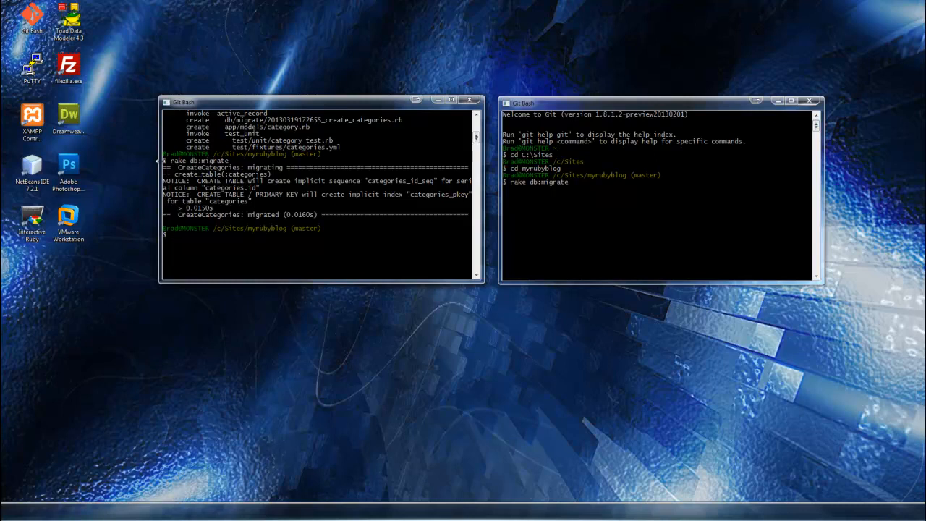
mouse_move(226, 180)
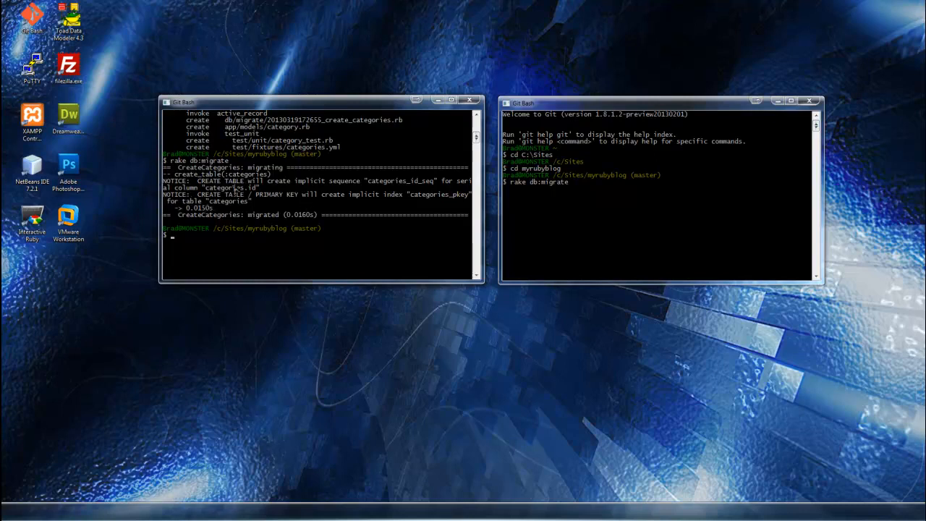
mouse_move(355, 203)
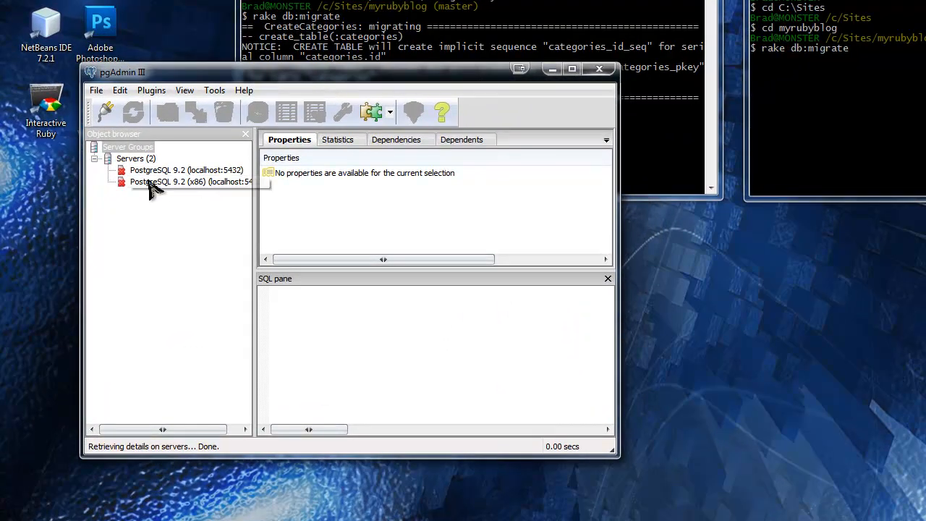
Connect to PostgreSQL 9.2 (x86) with the password and expand myrubyblog's public schema
right_click(186, 181)
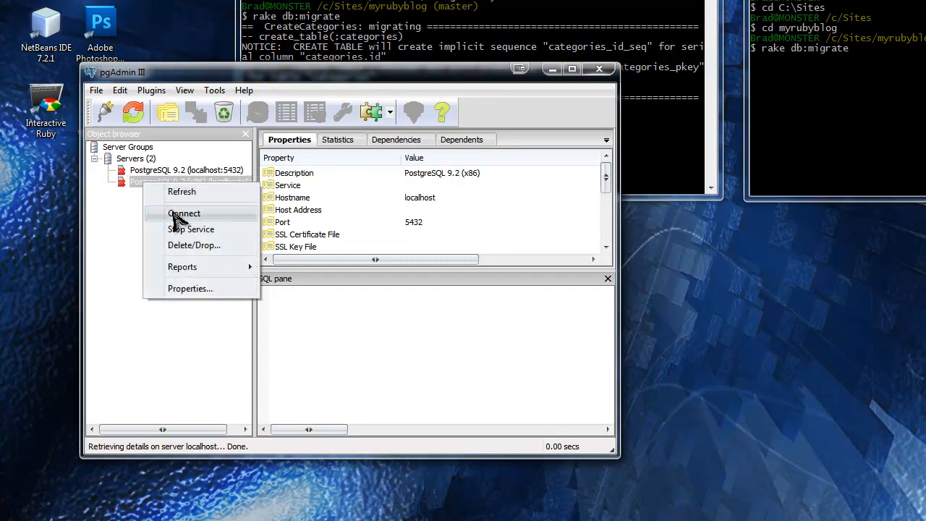
left_click(185, 213)
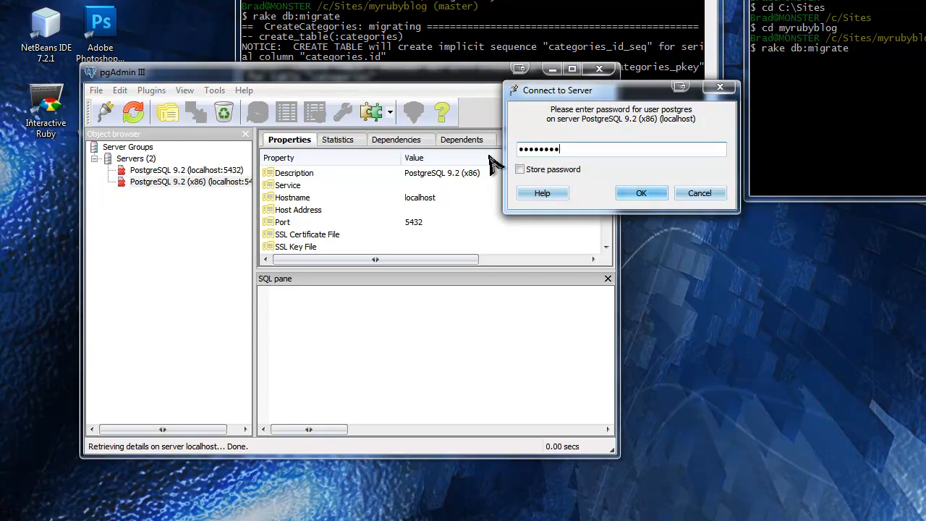
left_click(641, 192)
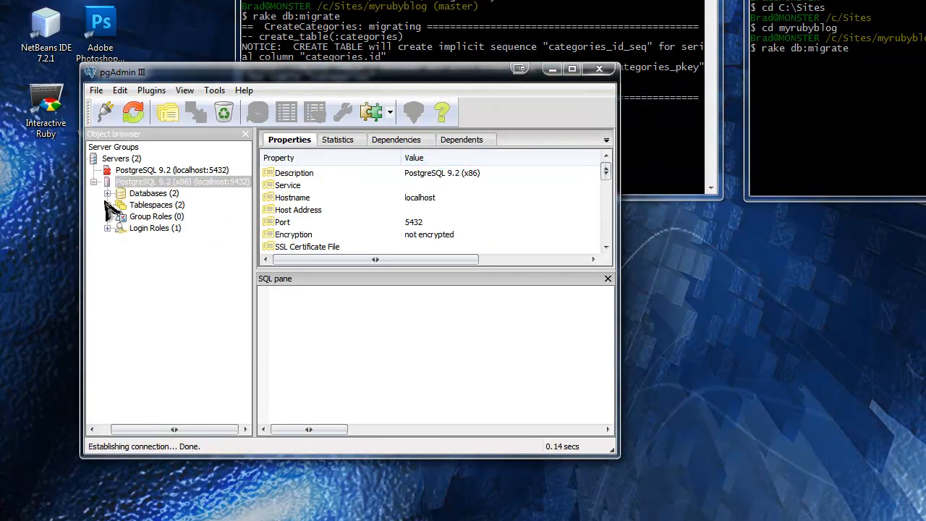
left_click(107, 194)
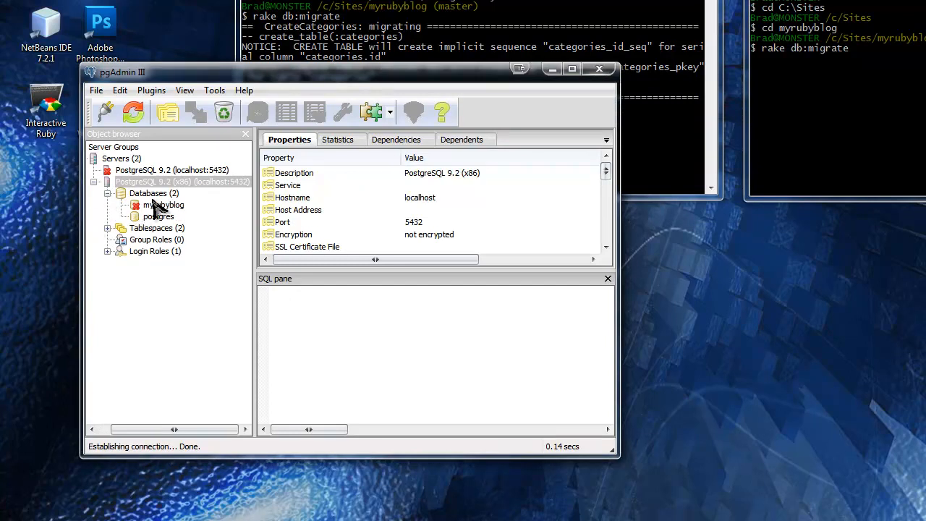
left_click(165, 206)
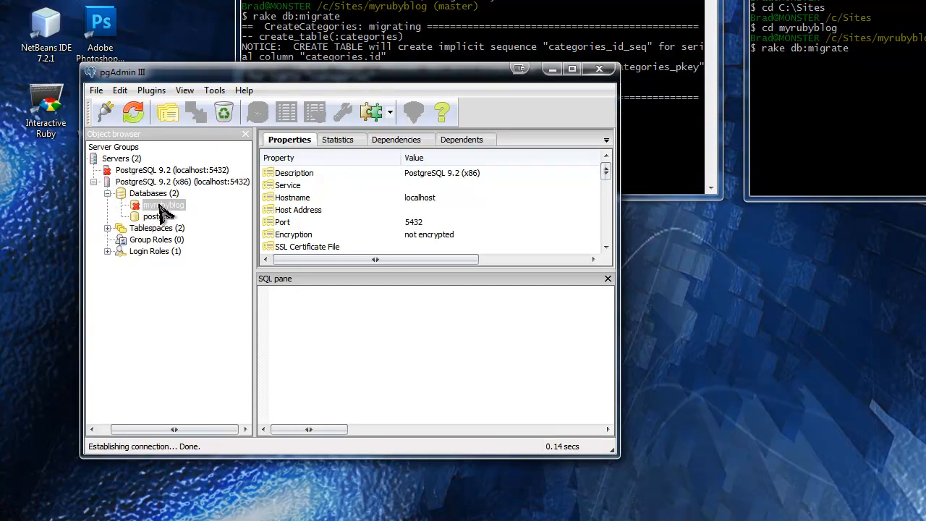
left_click(165, 205)
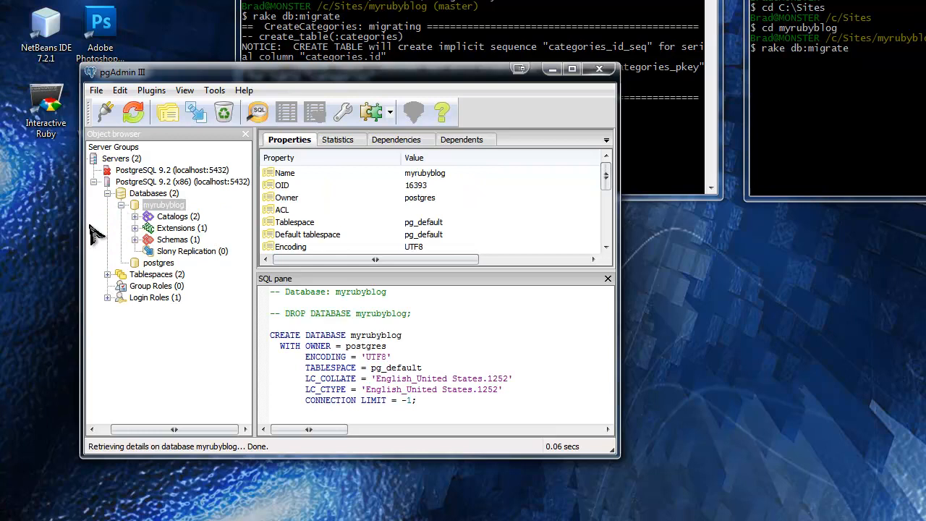
left_click(136, 240)
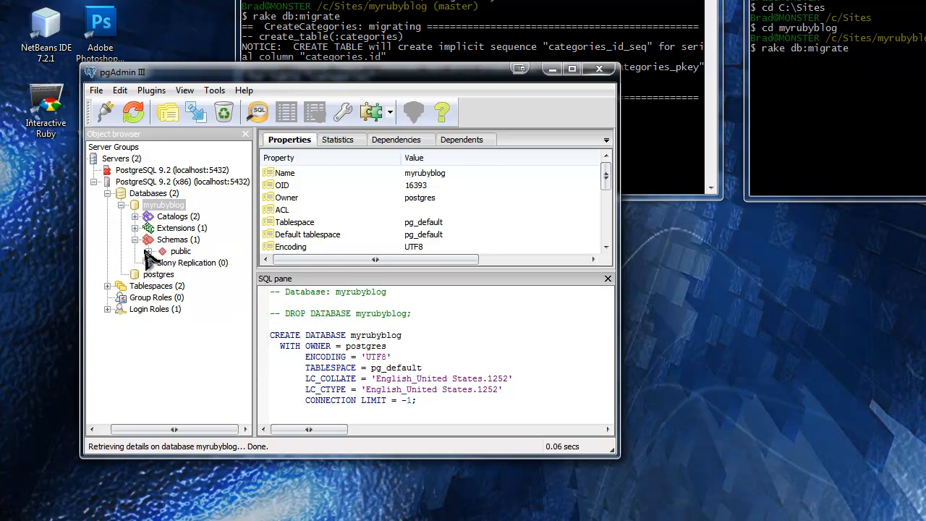
left_click(149, 252)
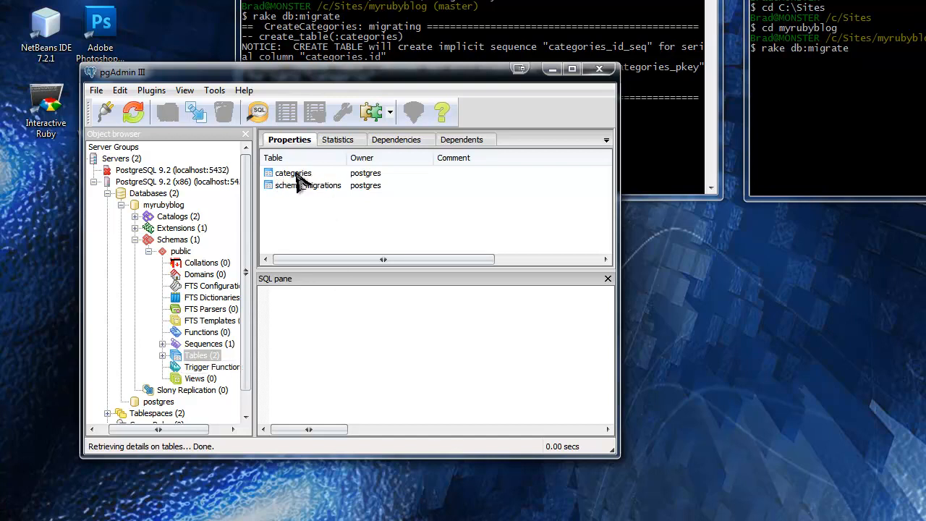
View the categories table's CREATE TABLE script and pick out the categories_pkey constraint
left_click(293, 174)
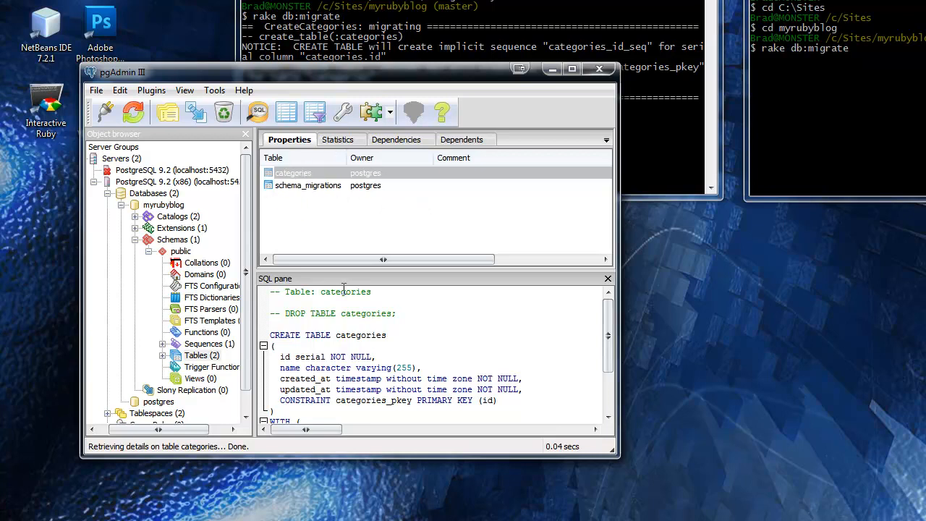
scroll("down", 3)
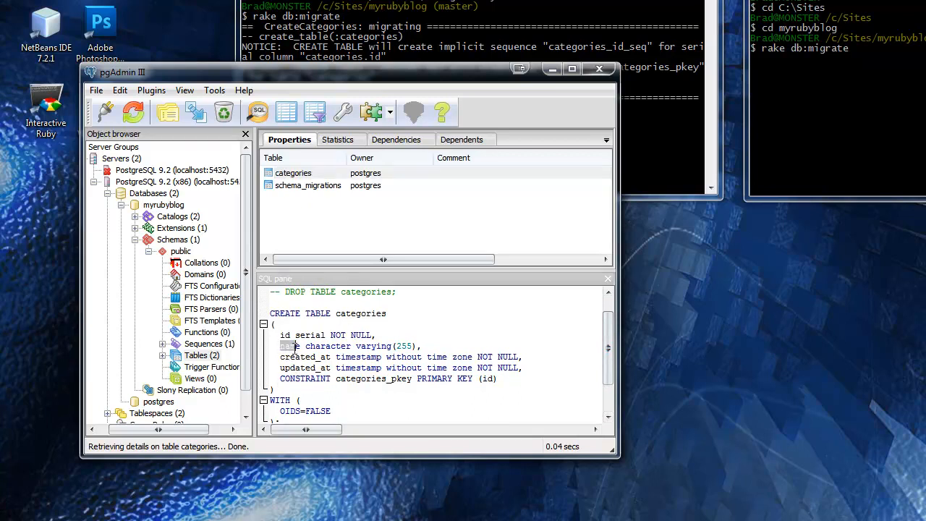
mouse_move(293, 352)
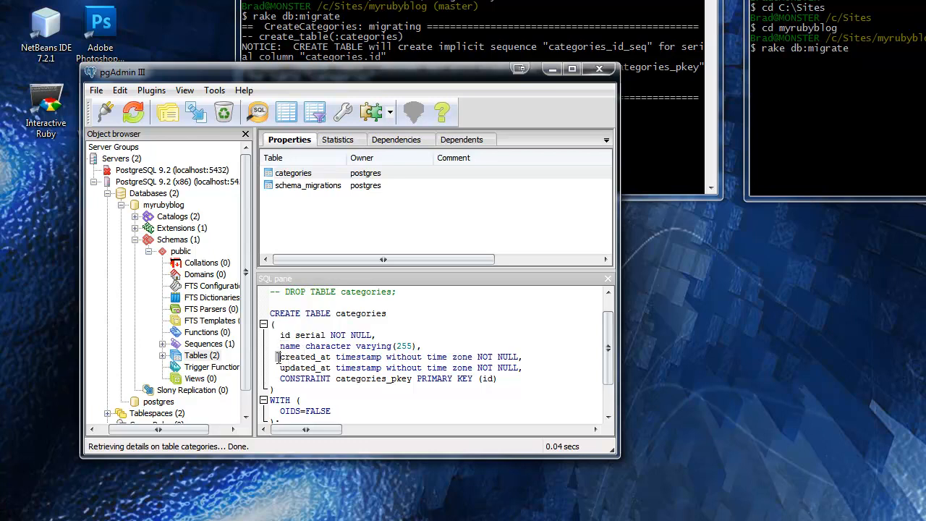
left_click_drag(278, 356, 521, 367)
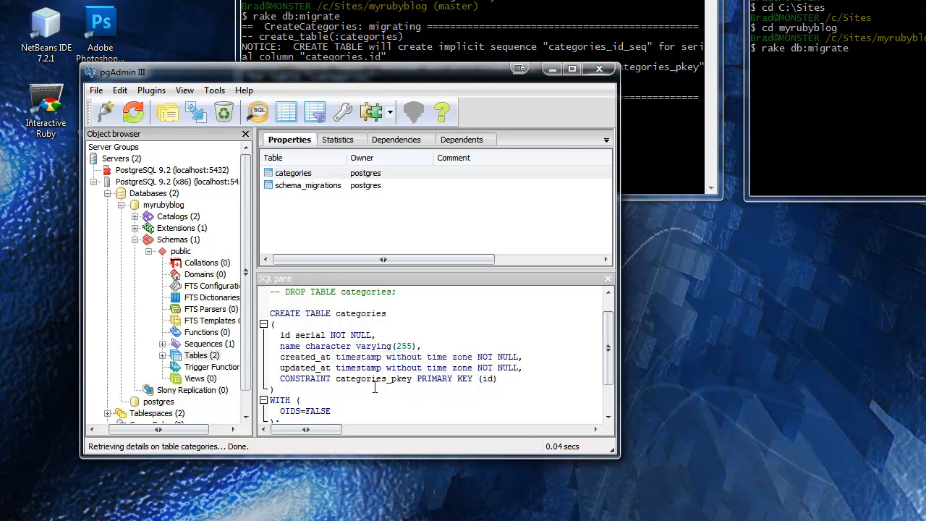
double_click(370, 379)
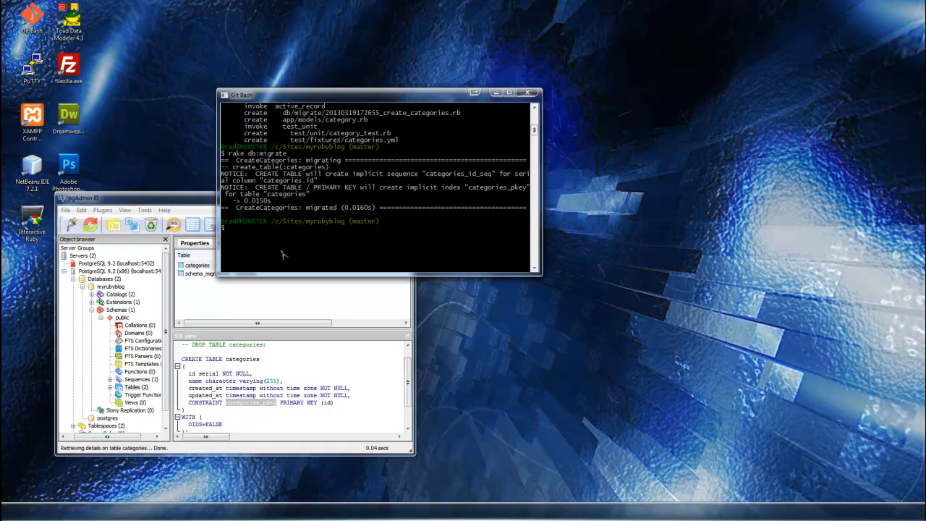
Type 'rails g model post' to start generating the Post model
type("rails")
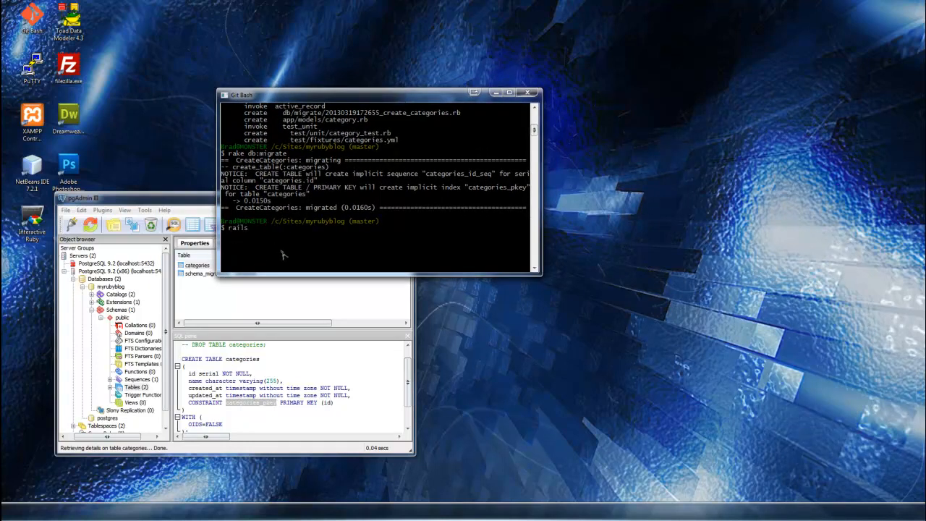
type("g mode")
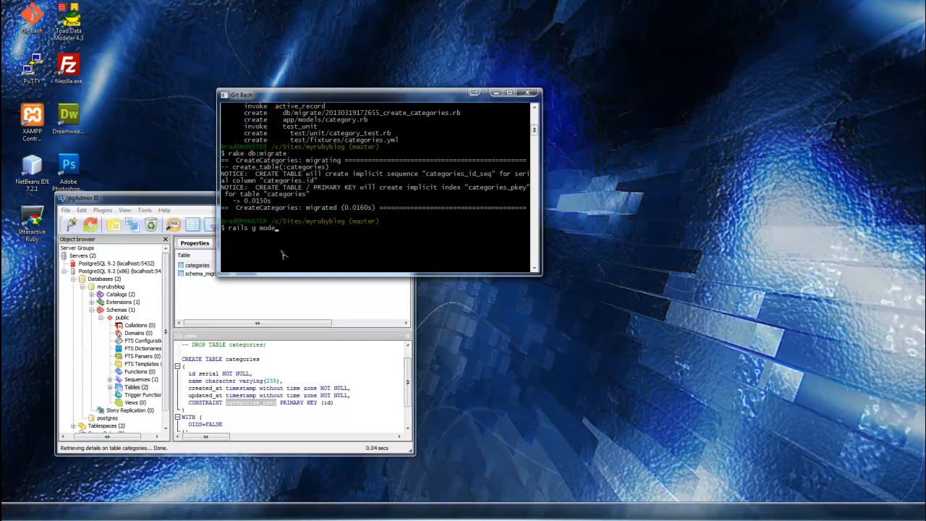
type("l")
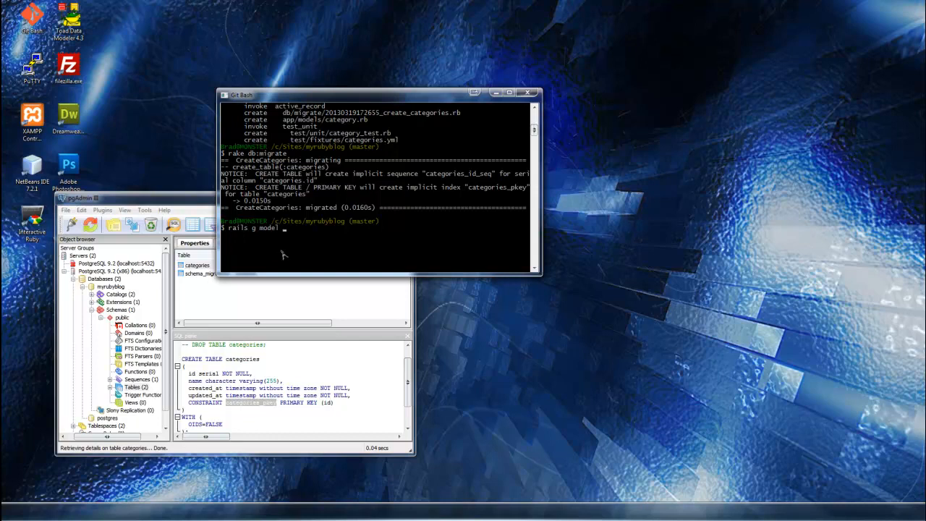
type("post")
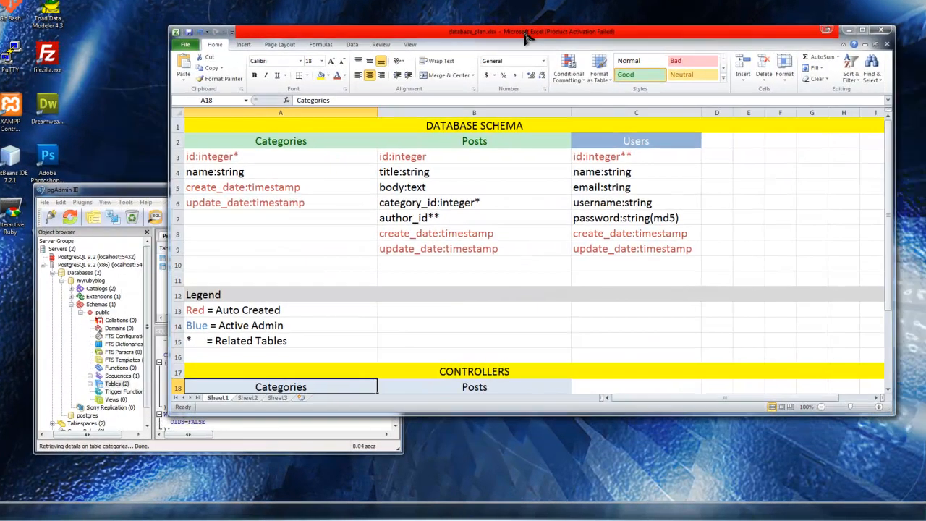
mouse_move(466, 145)
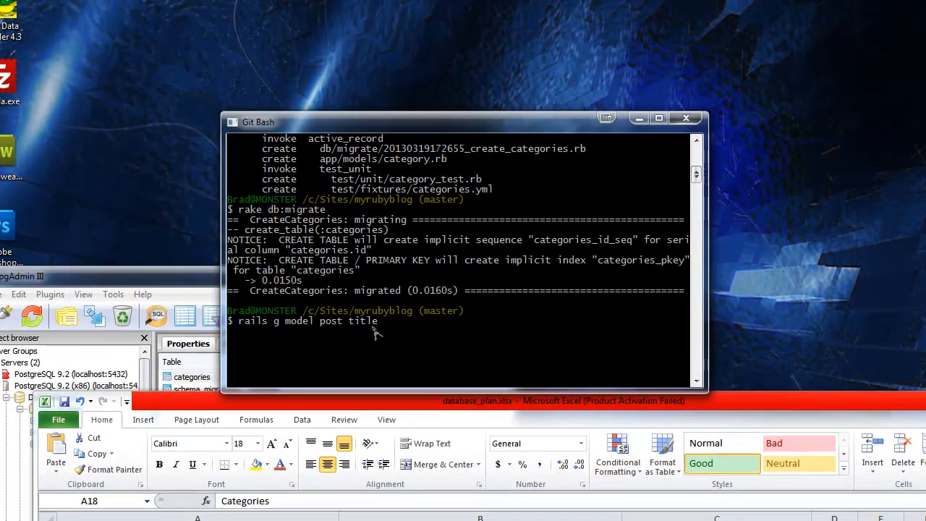
Run rails g model post with title:string, body:text, category_id:integer and author_id:integer
type(":string")
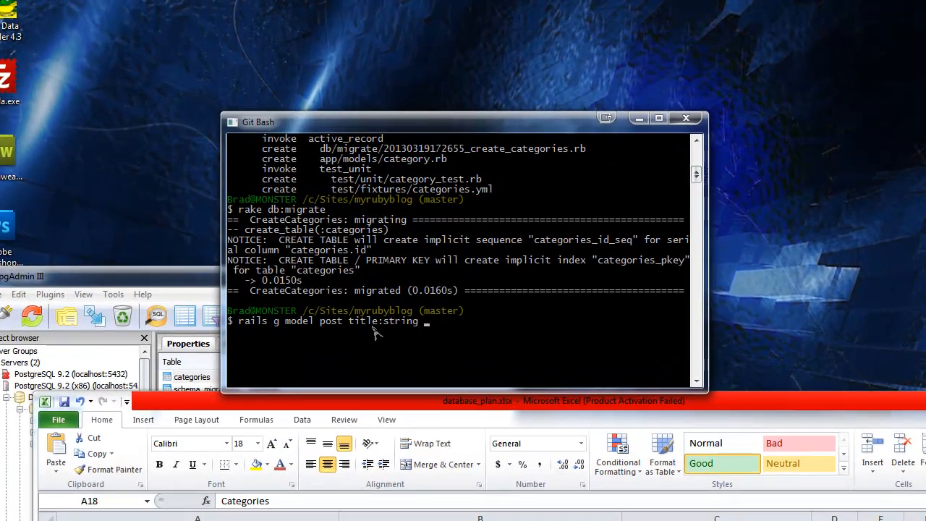
type("body:t")
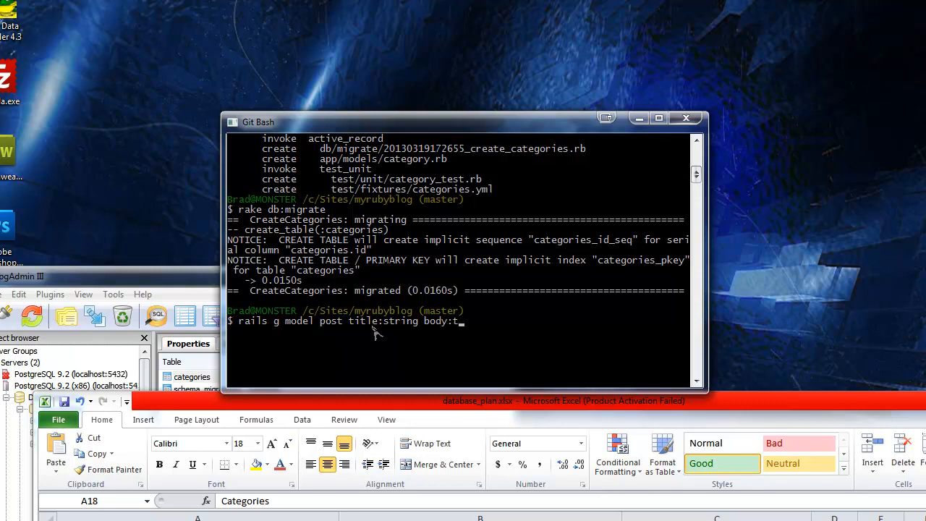
type("ext")
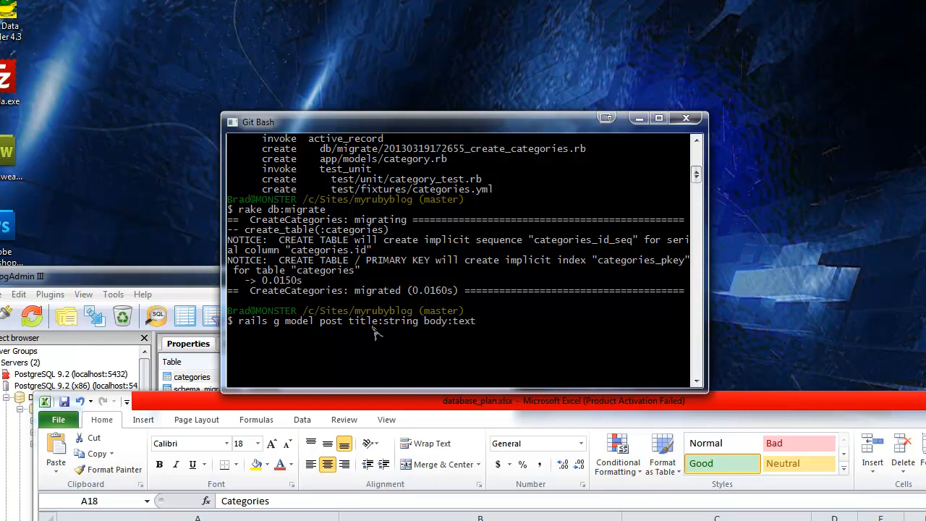
type("category_i")
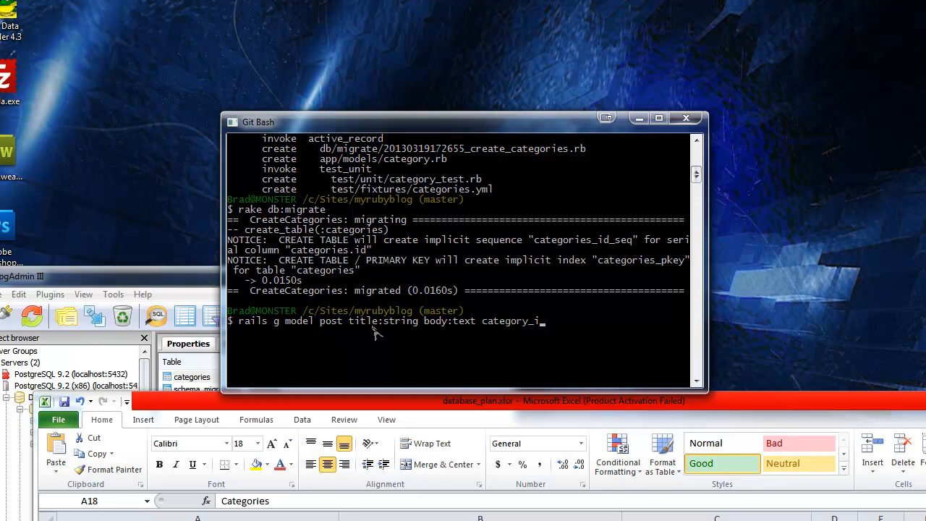
type("d:")
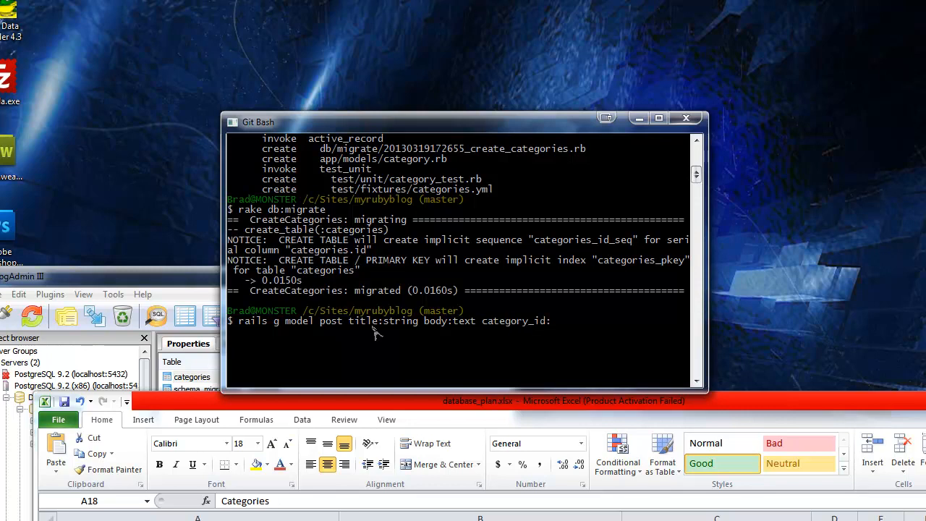
type(":integer")
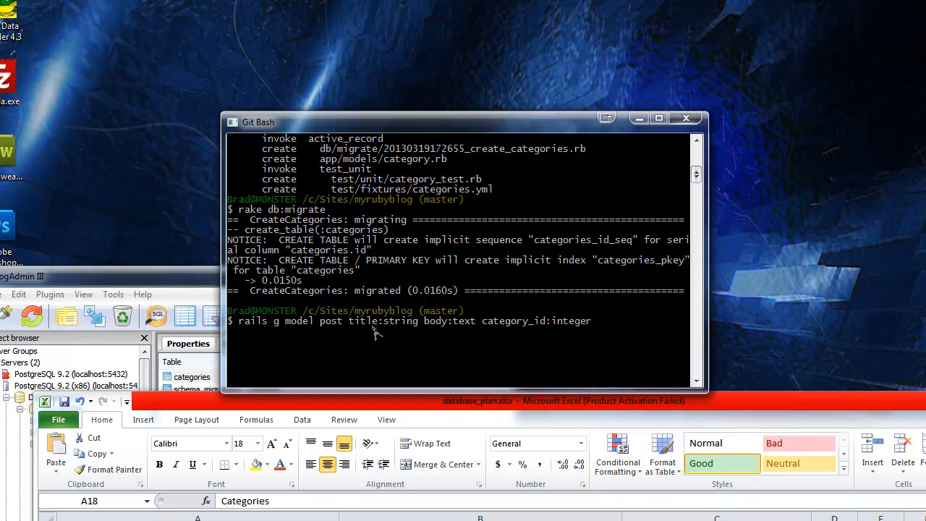
type("author_")
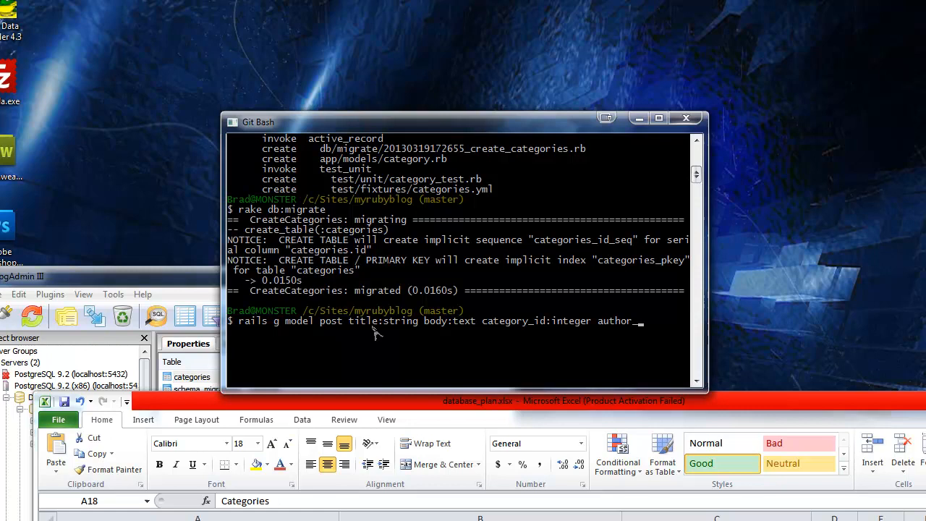
type("id")
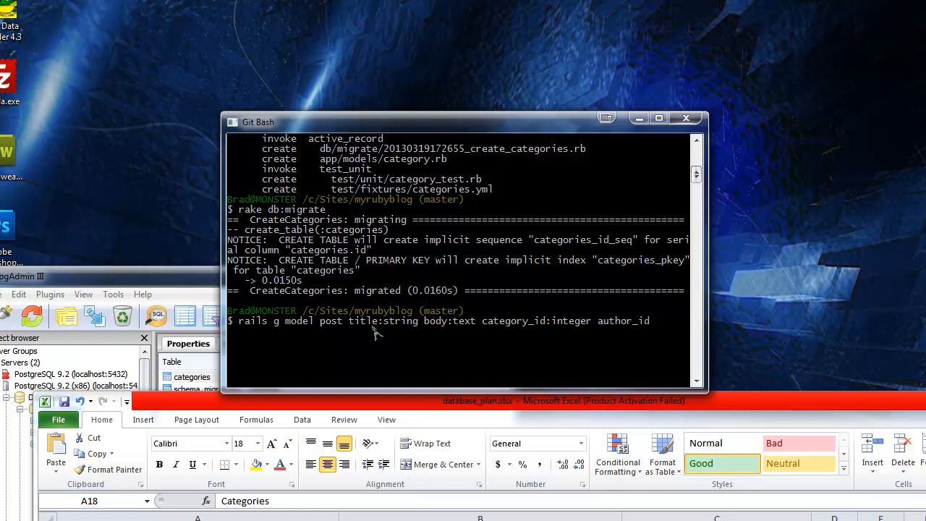
type(":inte")
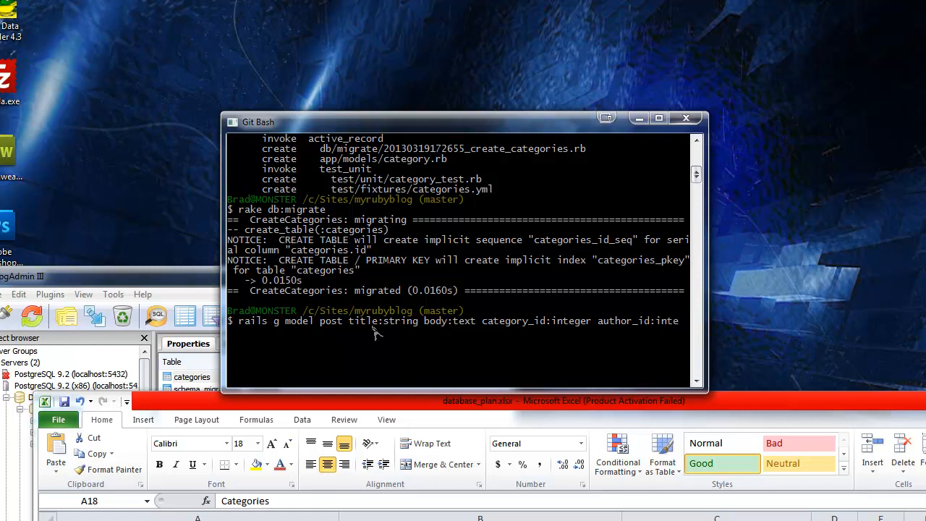
type("er")
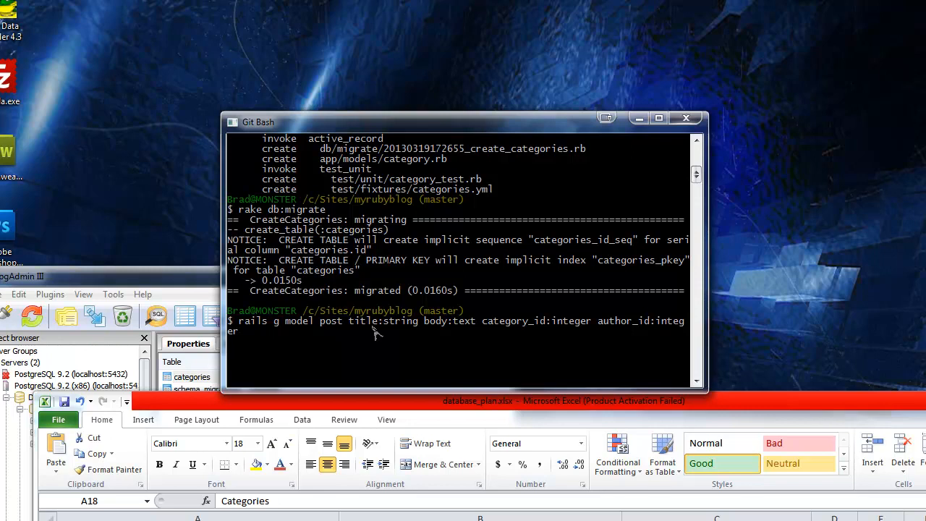
mouse_move(356, 365)
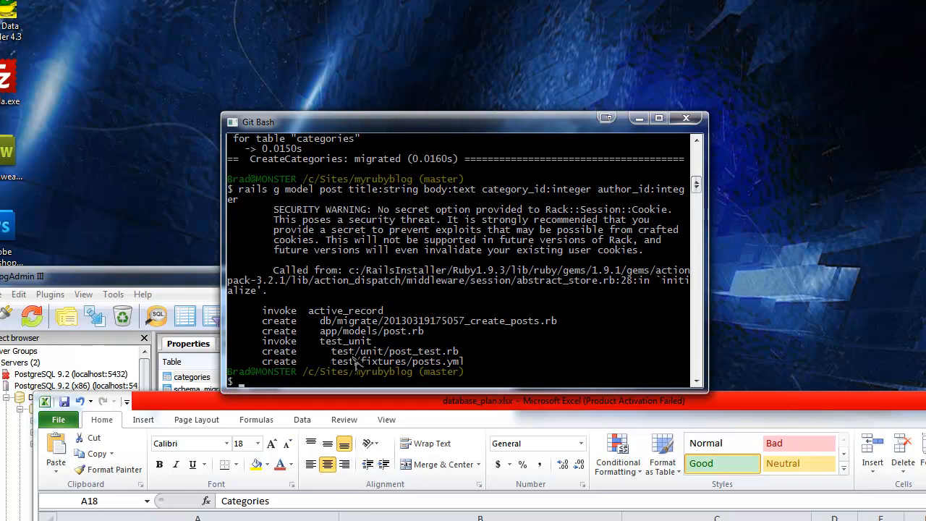
Begin the rake command for migrating the new posts table
type("rake db")
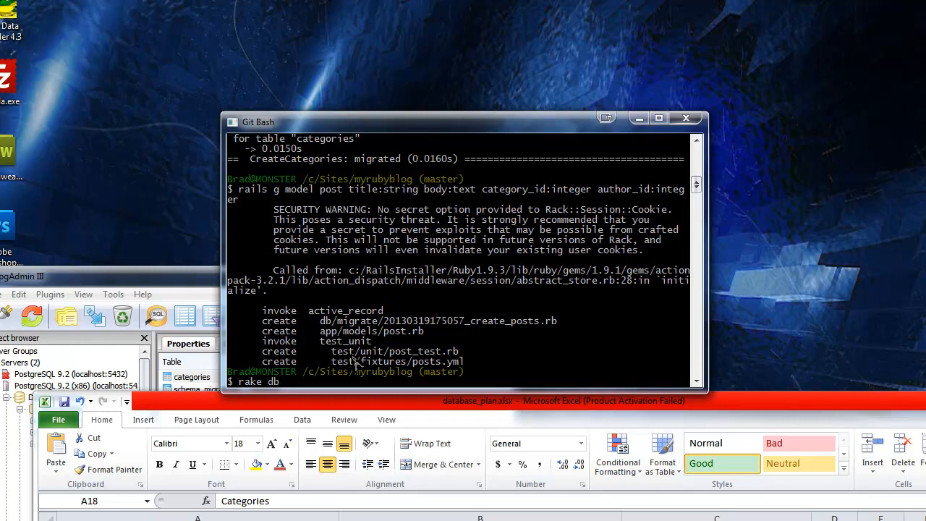
Run rake db:migrate so the posts table is created in the local database
type(":migrate")
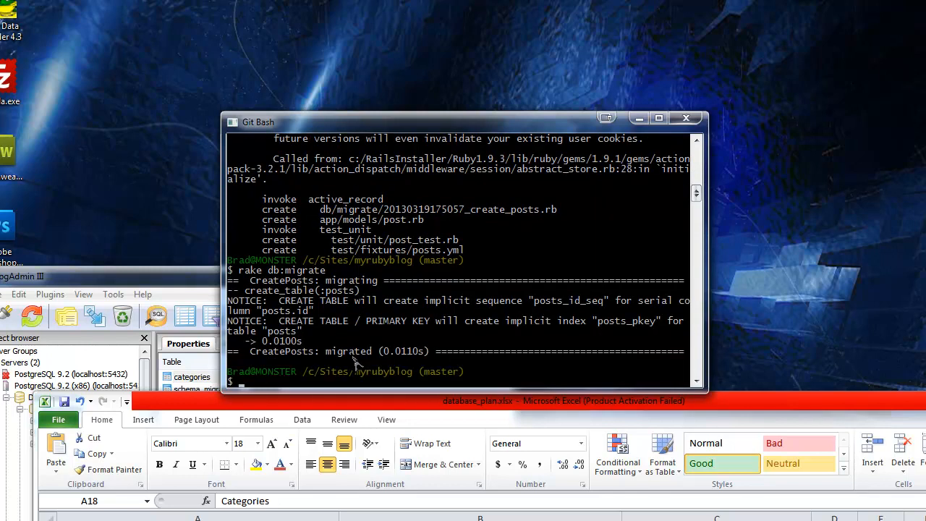
mouse_move(147, 282)
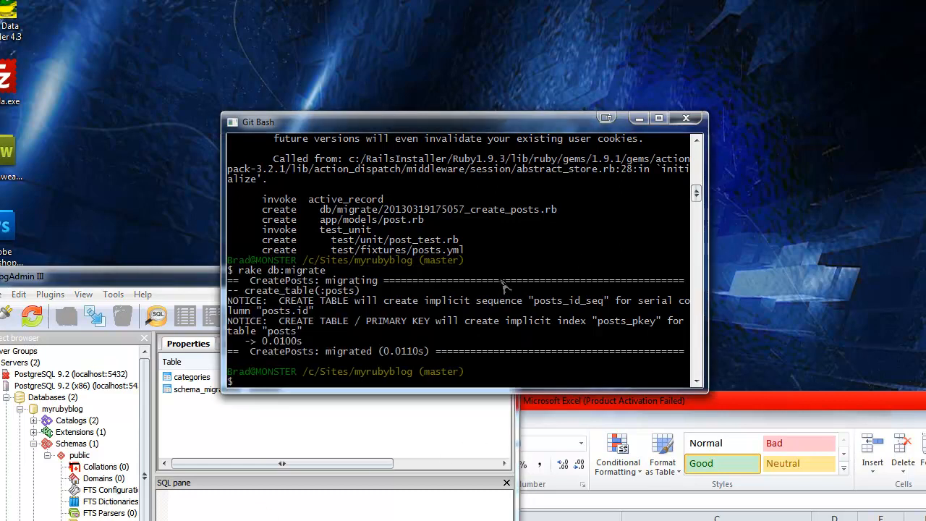
mouse_move(342, 312)
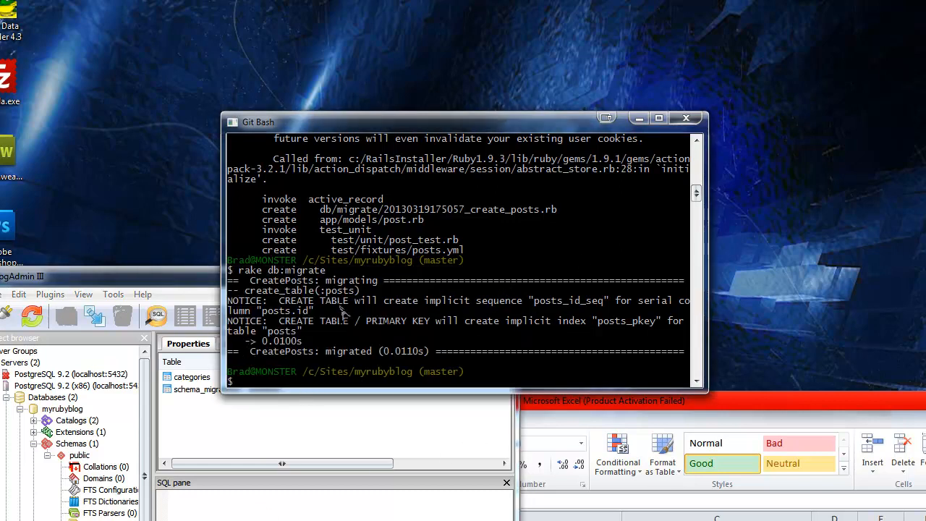
mouse_move(330, 327)
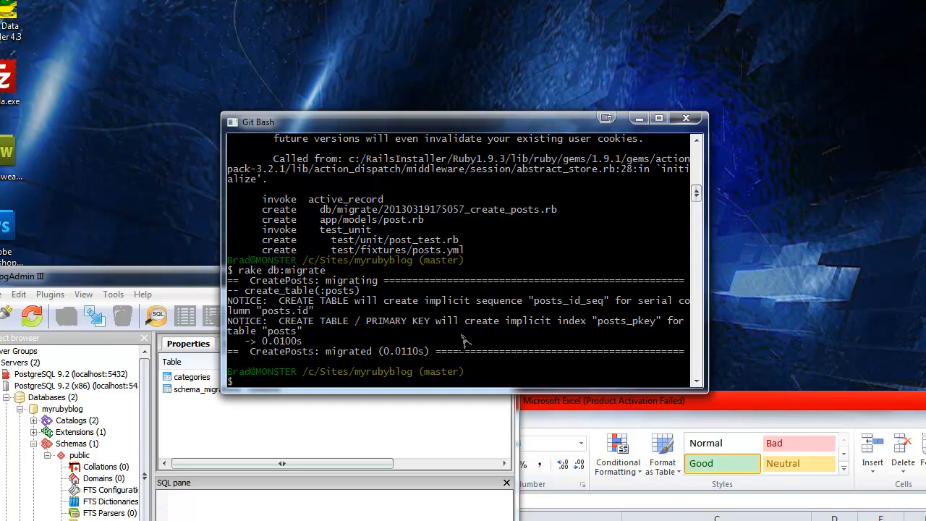
mouse_move(664, 335)
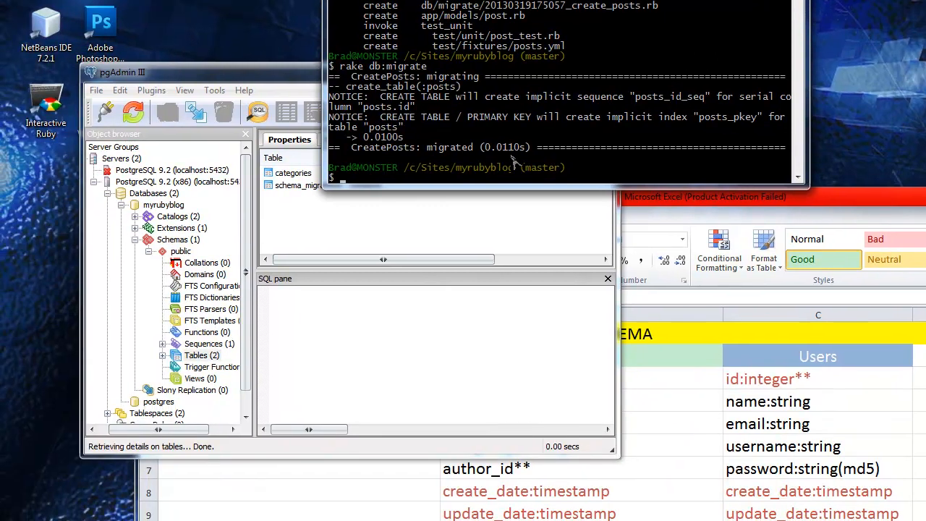
Refresh pgAdmin's table list and view the posts table's SQL column definitions
left_click(133, 111)
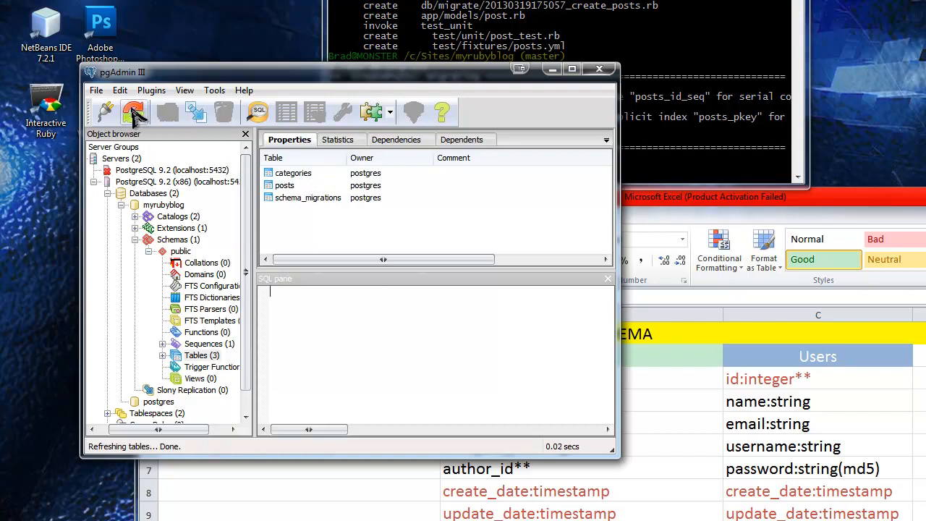
left_click(283, 185)
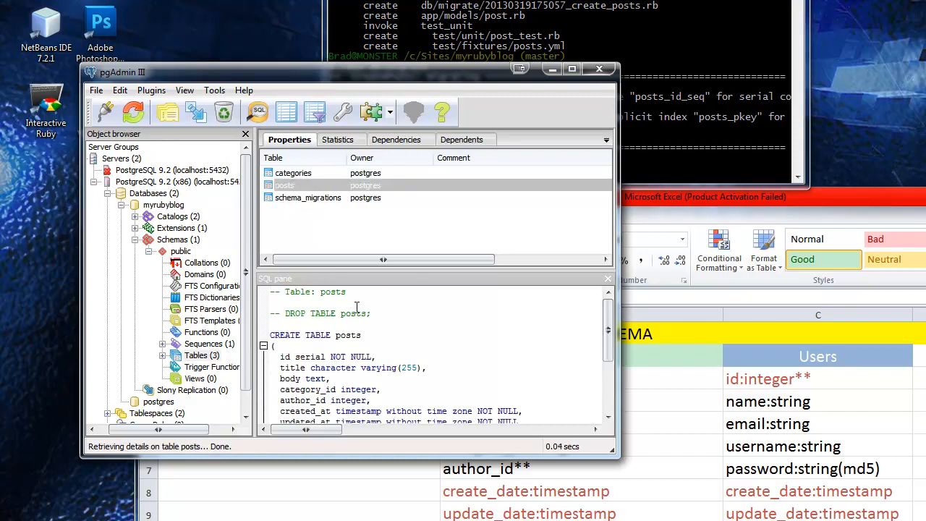
scroll("down", 3)
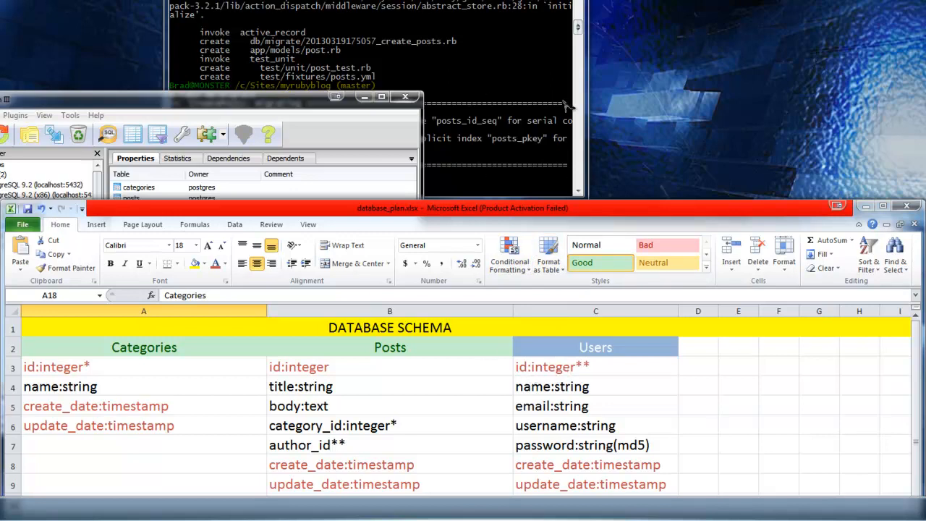
mouse_move(394, 17)
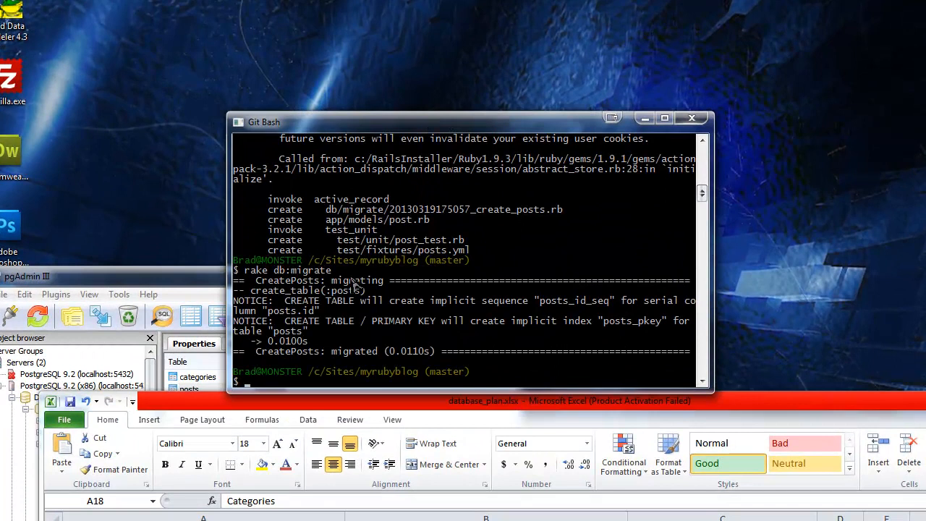
mouse_move(539, 379)
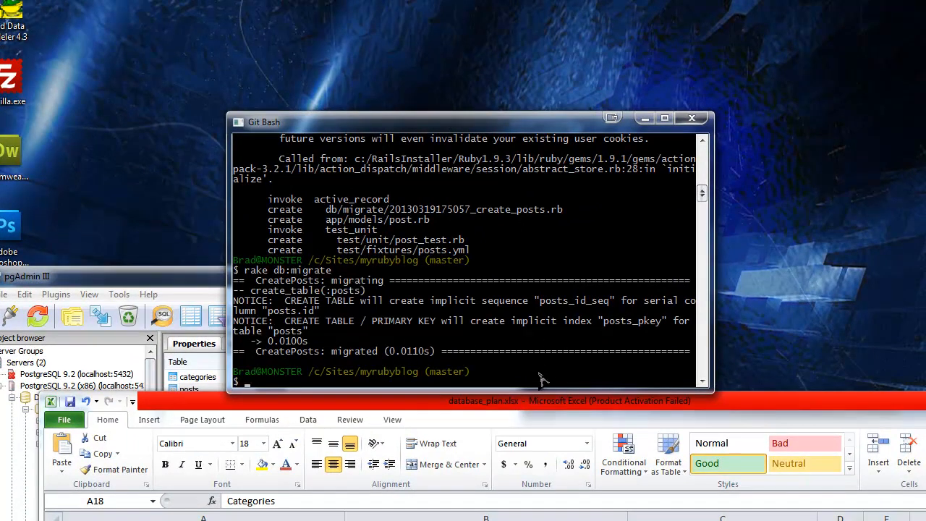
mouse_move(532, 391)
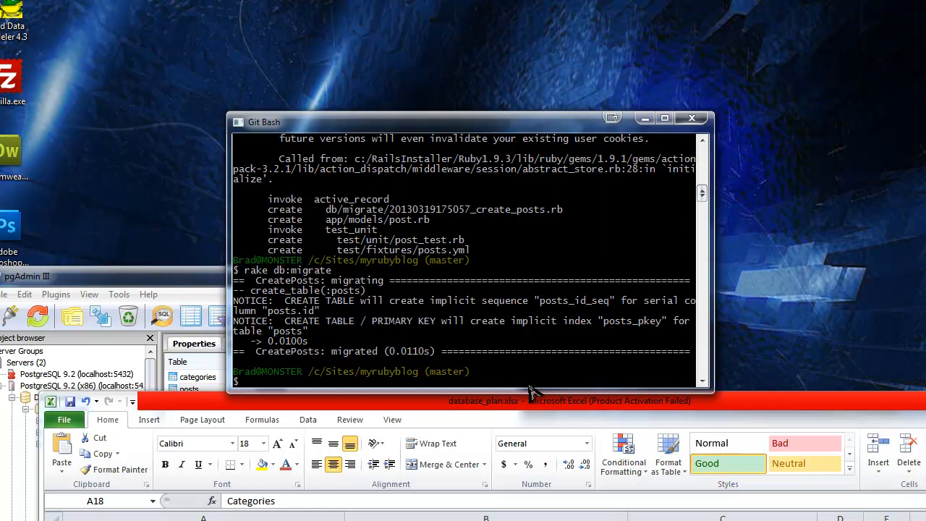
Run heroku run rake db:migrate to migrate categories and posts on Heroku
type("heroku")
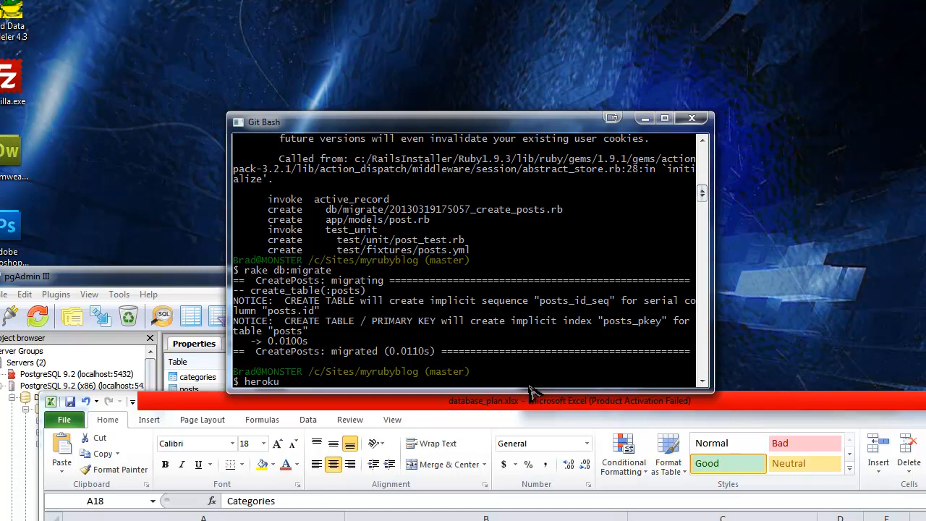
type("run rake")
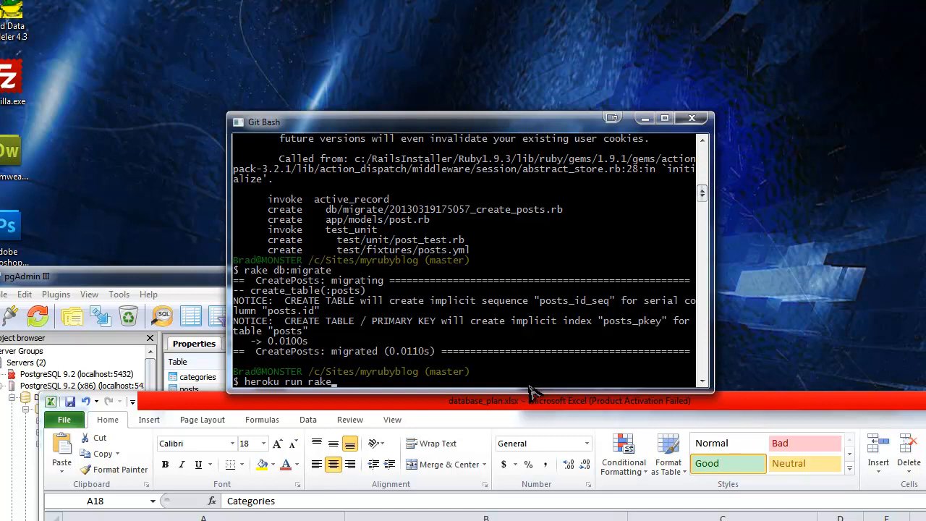
type("db:migrate")
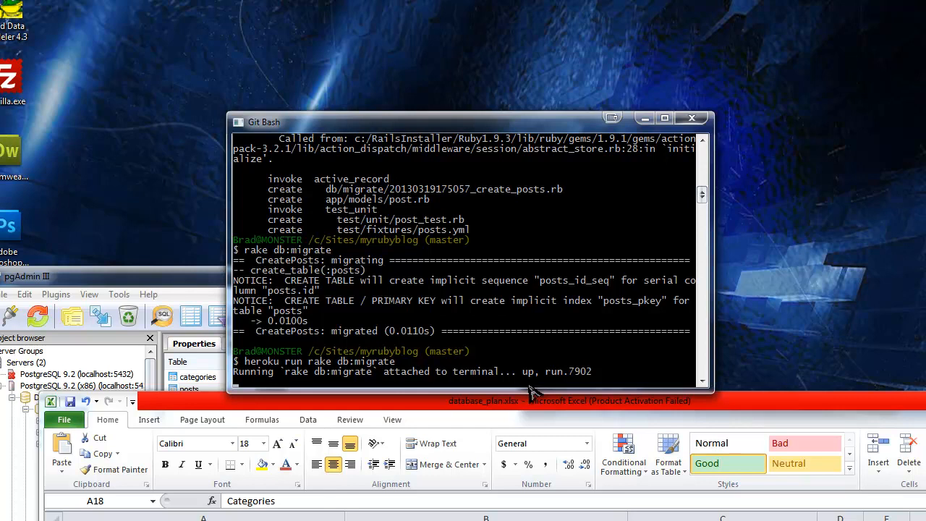
scroll("down", 3)
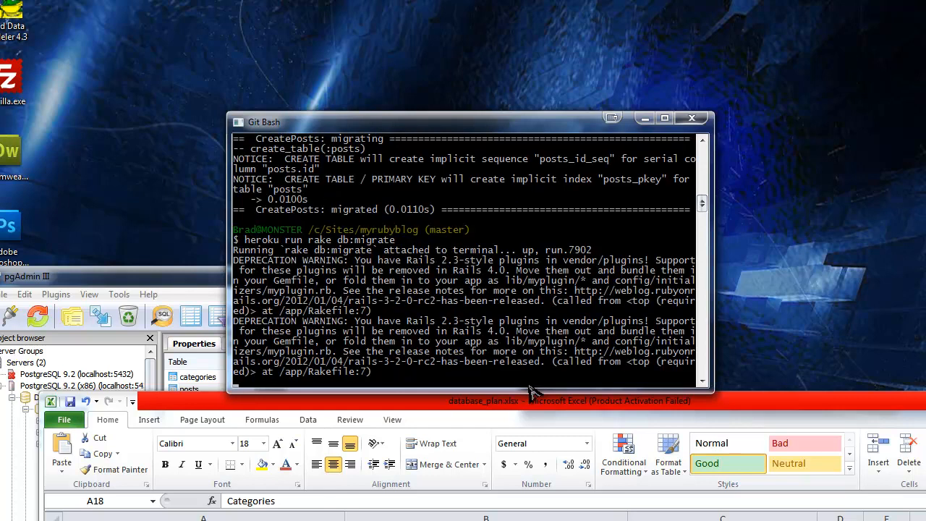
scroll("down", 3)
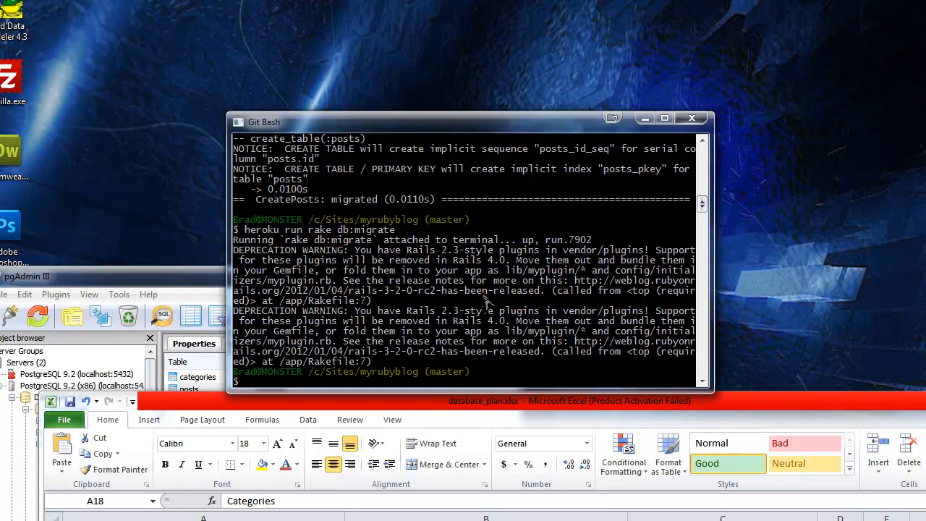
mouse_move(318, 347)
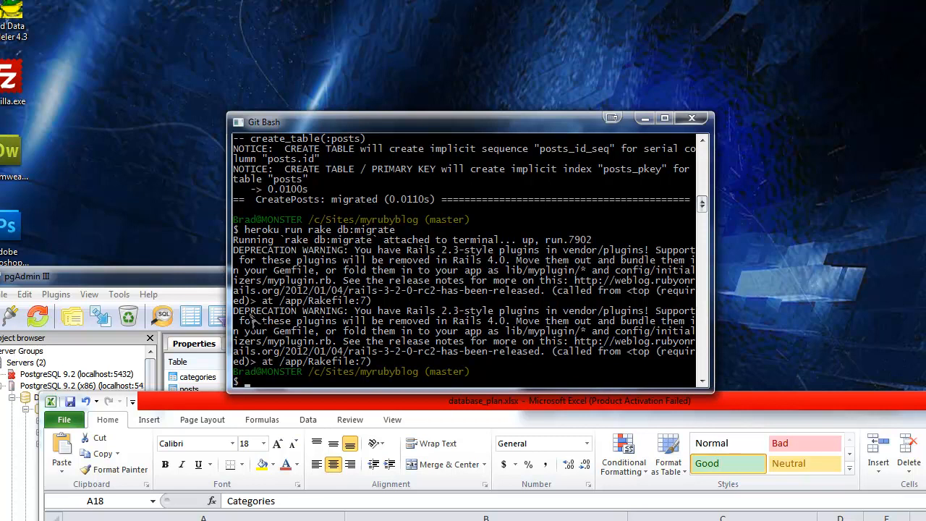
mouse_move(539, 383)
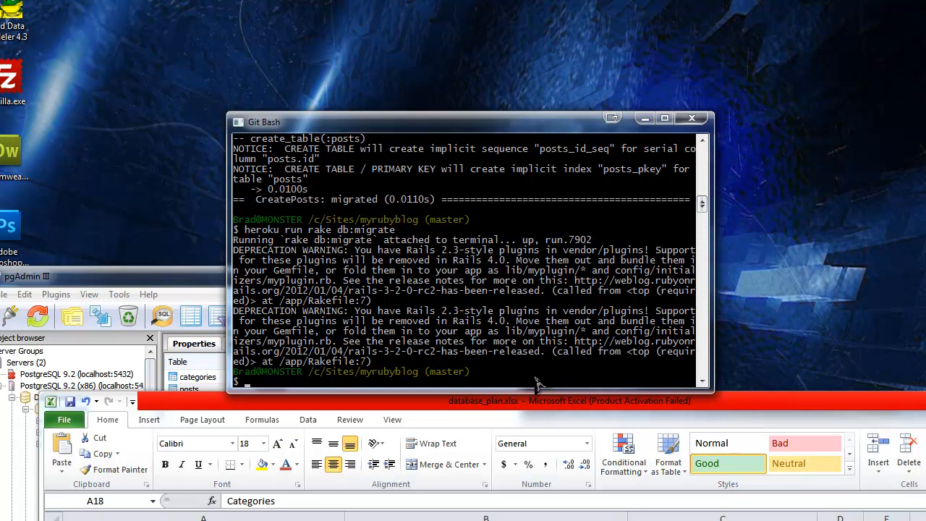
Stage the new model files with git add
type("git add .")
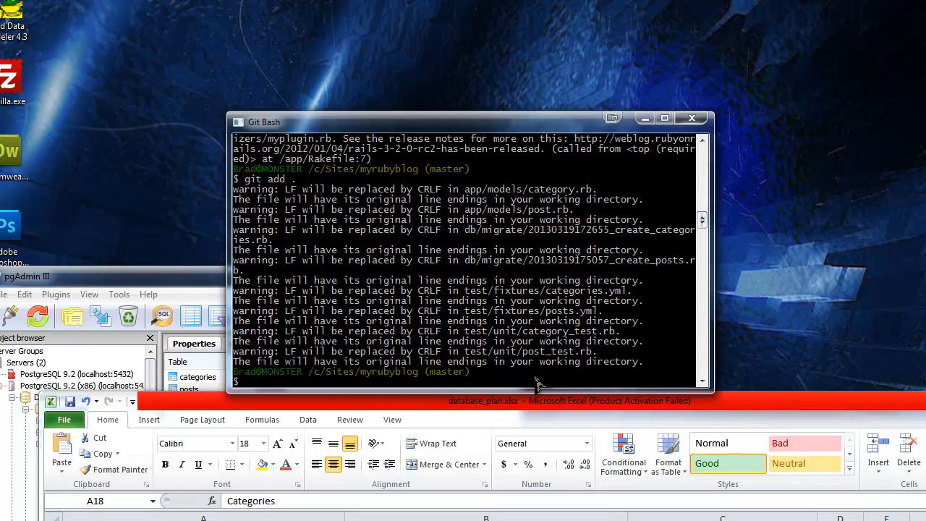
Commit the new model, migration and test files with the message 'heroku deploy'
type("git c")
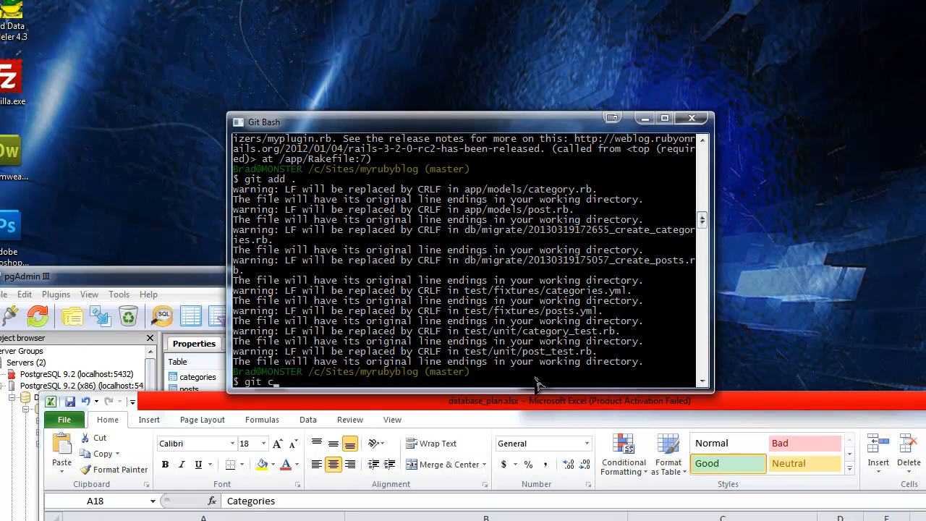
type("ommit -am 'he")
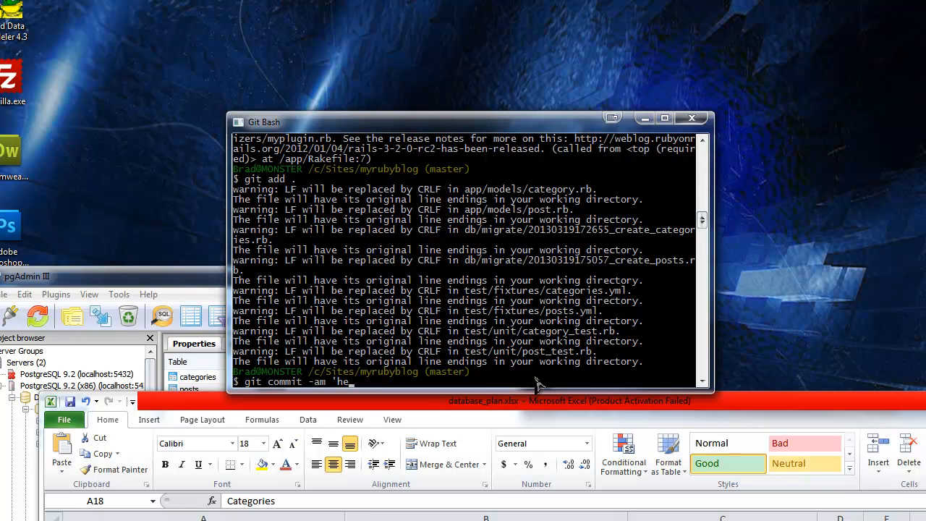
type("roku")
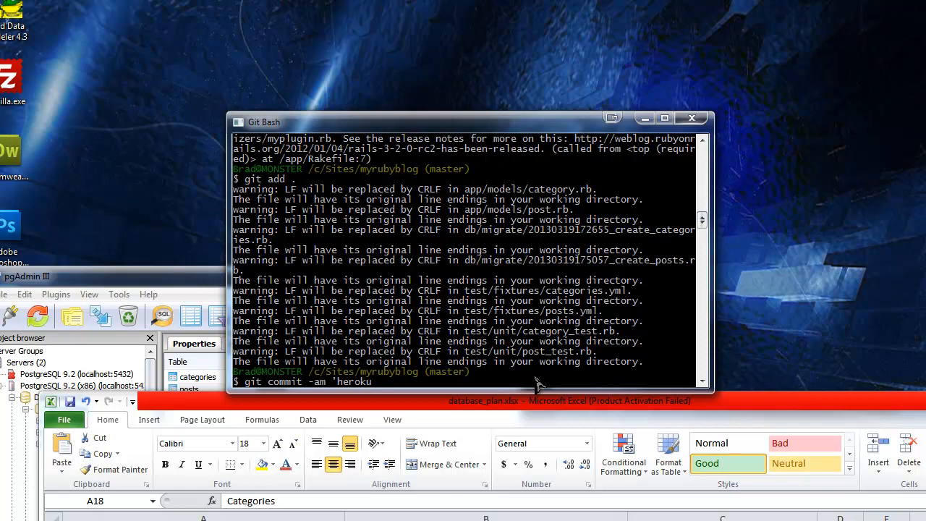
type("dep")
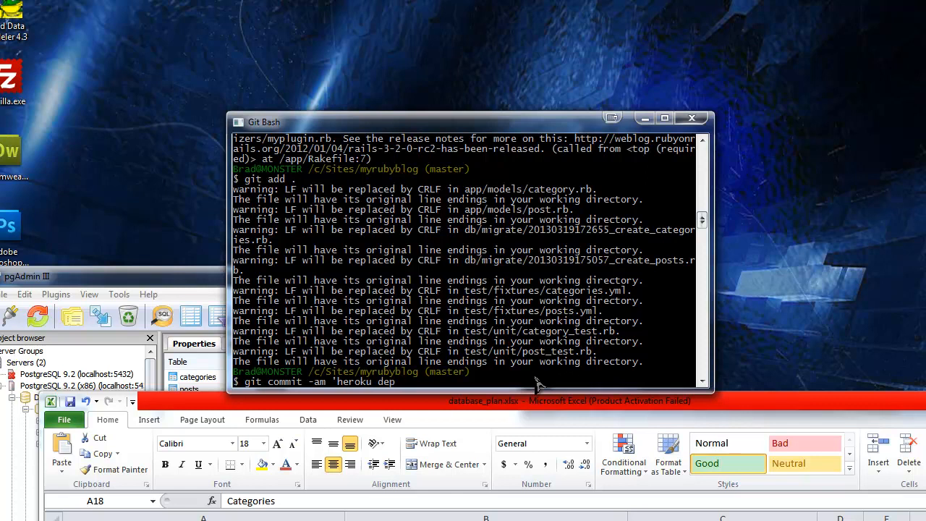
type("up")
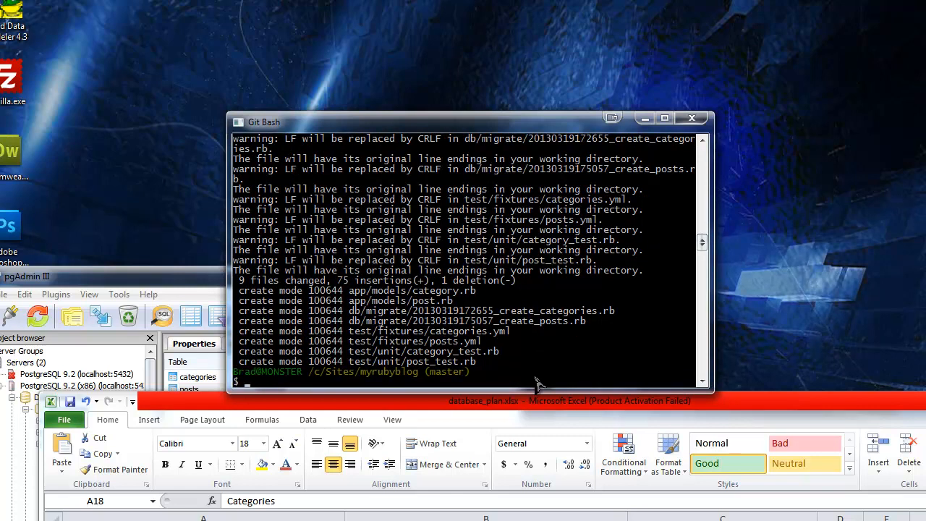
Start git push heroku master to deploy the commit
type("git")
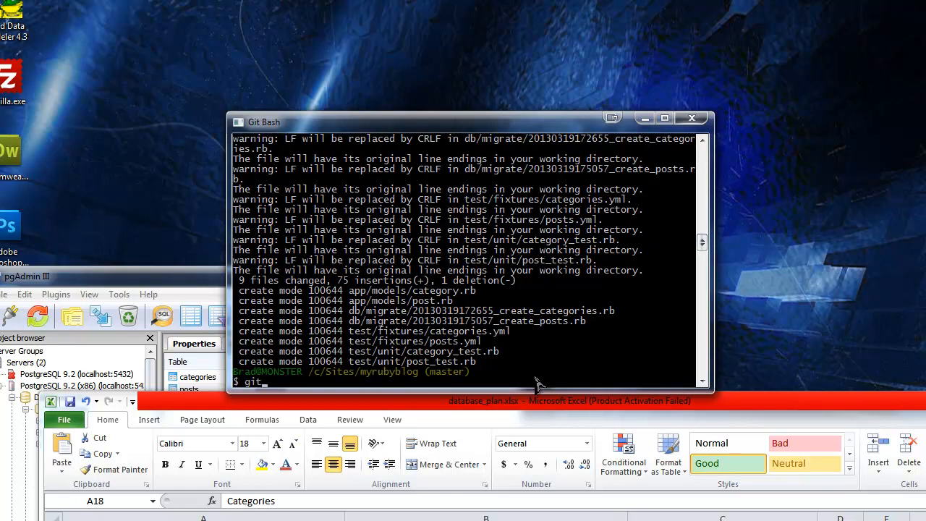
type("push her")
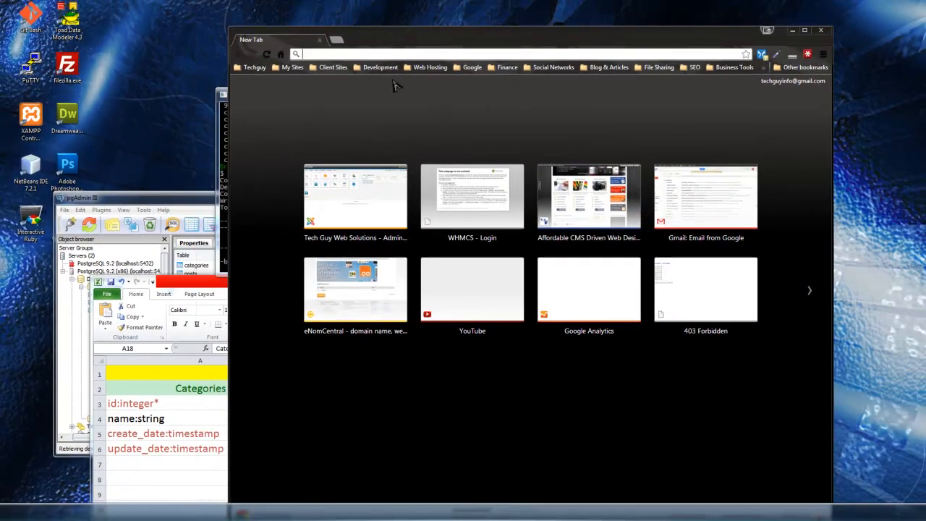
Enter the myrubyblog.heroku.com address in a new Chrome tab
type("myrubyblog.heroku.com")
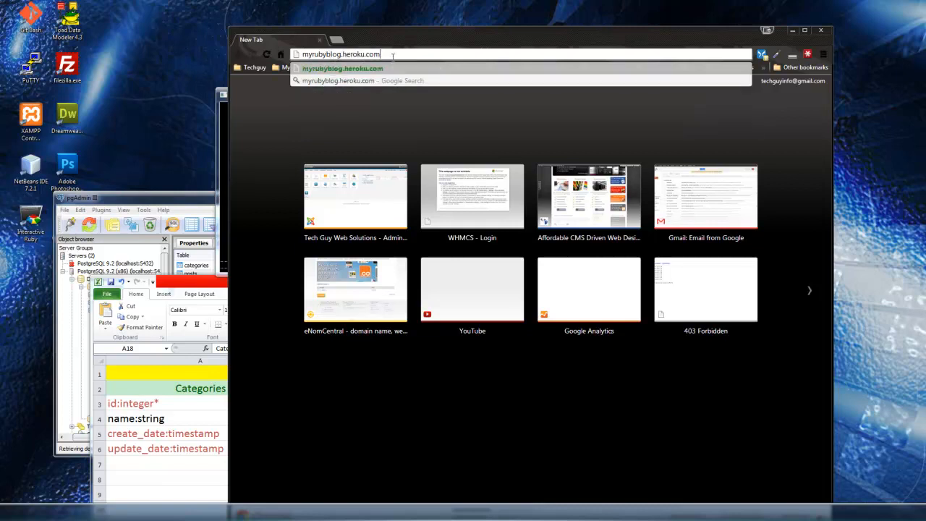
mouse_move(374, 70)
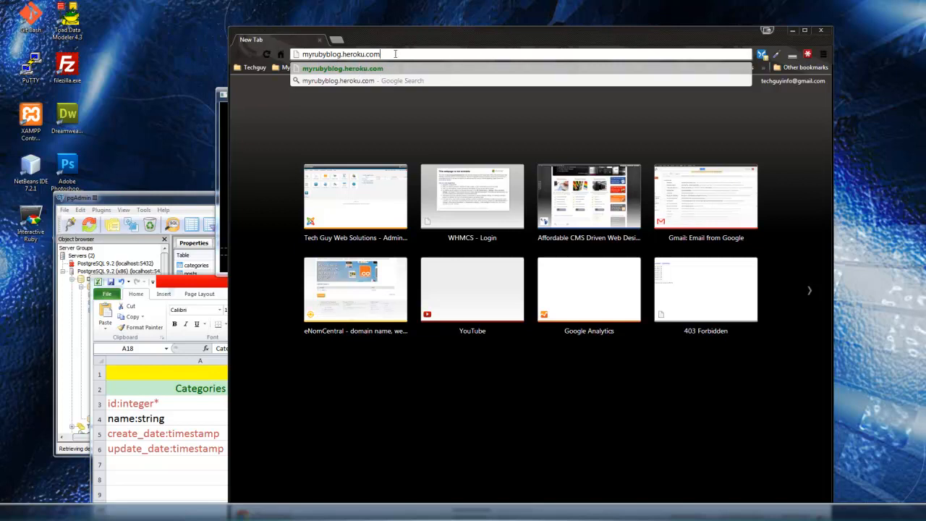
mouse_move(355, 14)
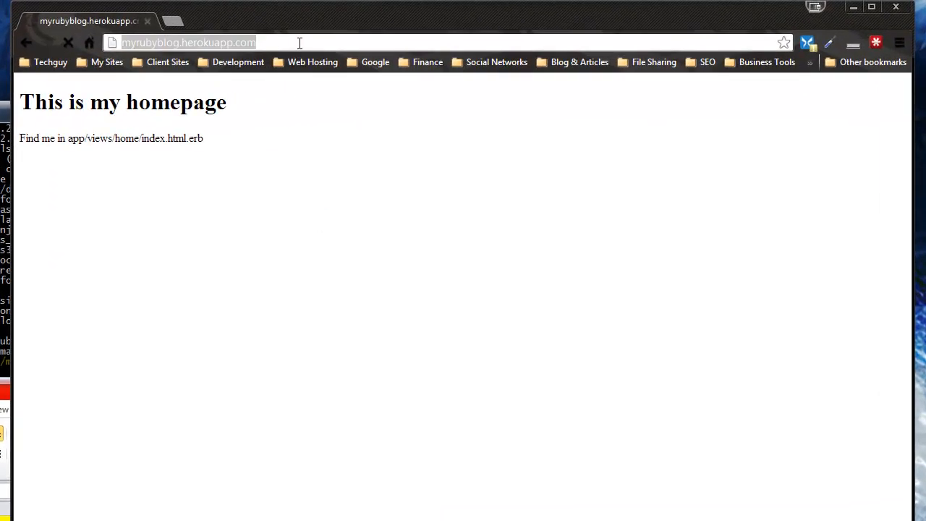
Append /posts/index to the Heroku URL and load the posts index showing Sample Post
type("/posts")
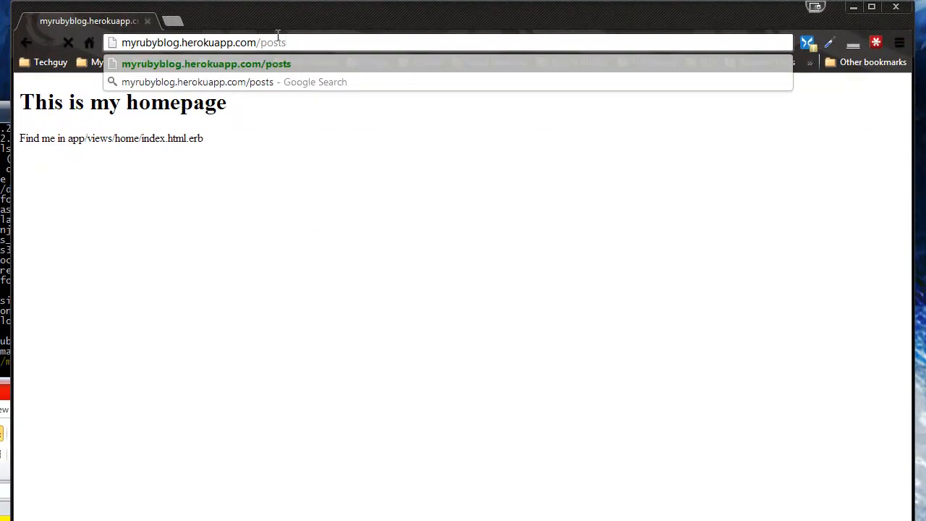
type("/index")
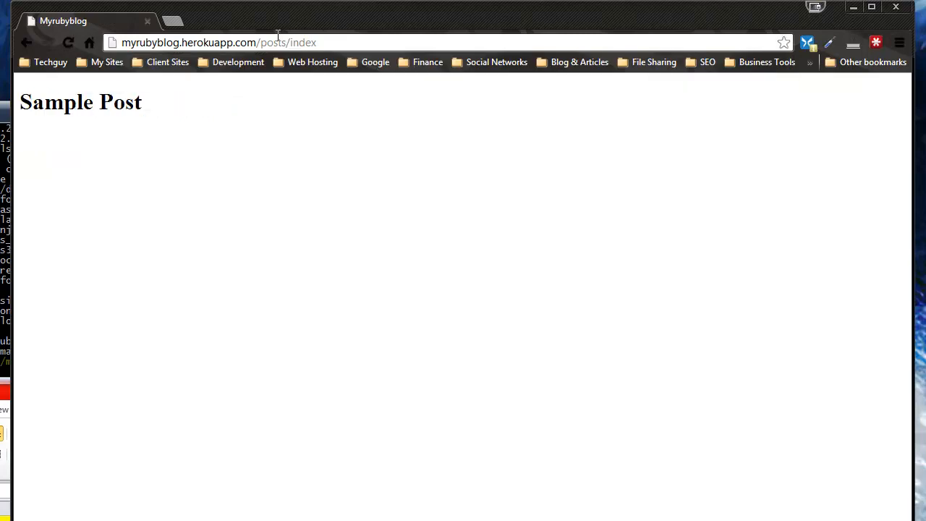
mouse_move(116, 128)
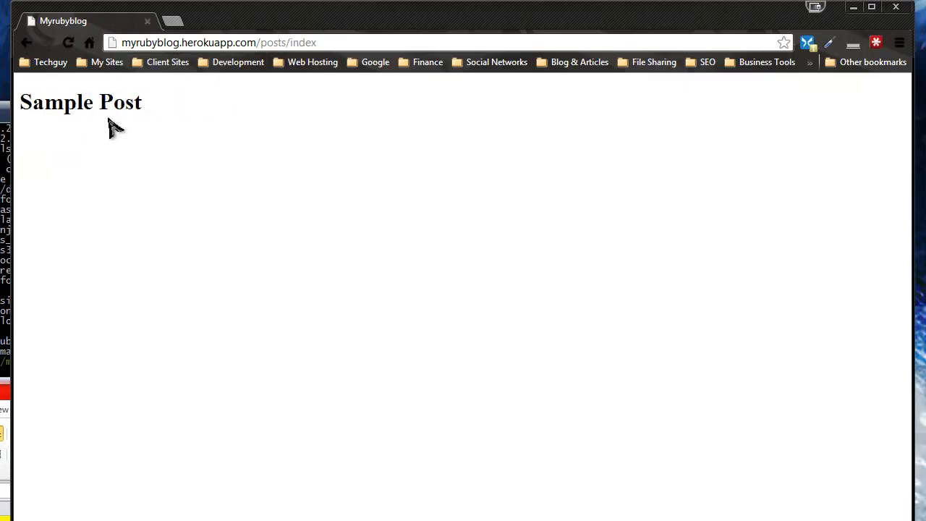
left_click(217, 42)
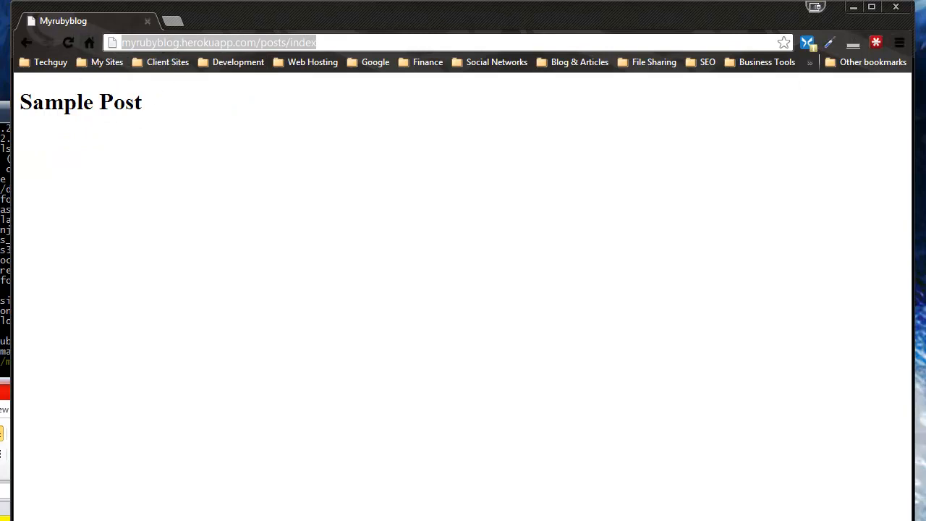
mouse_move(52, 132)
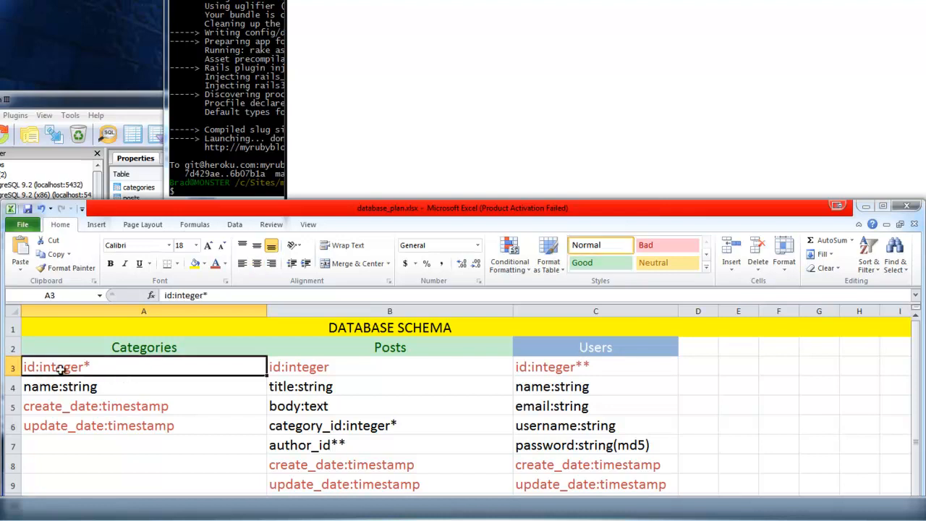
mouse_move(339, 432)
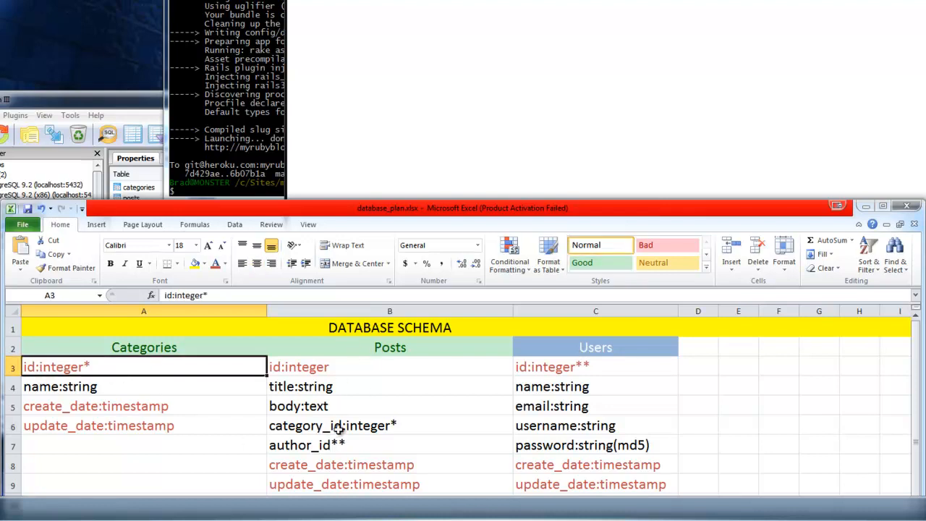
Back in the Excel schema plan, select the Posts table's category_id field
left_click(333, 426)
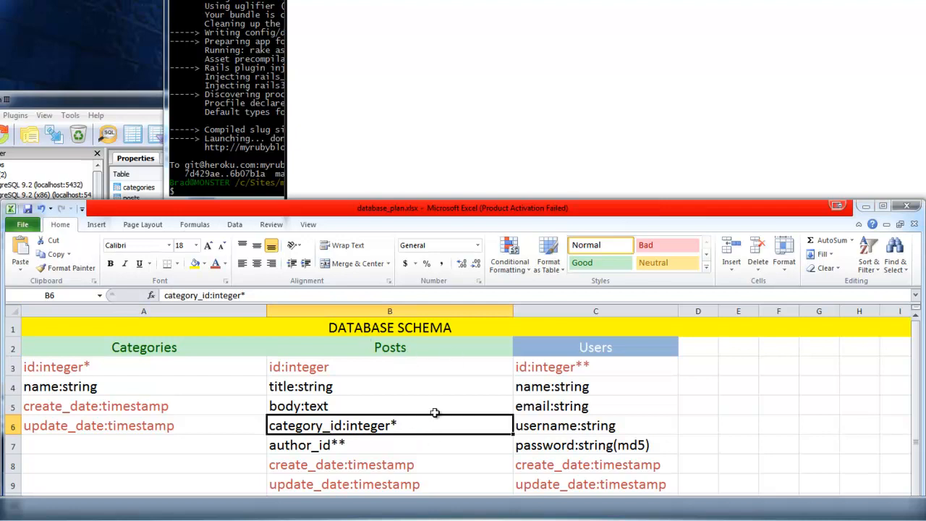
mouse_move(370, 347)
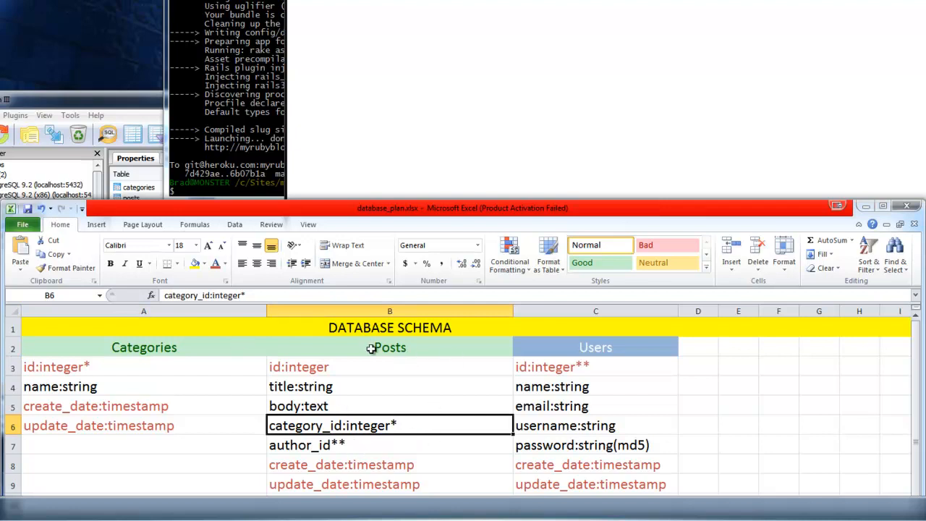
mouse_move(377, 420)
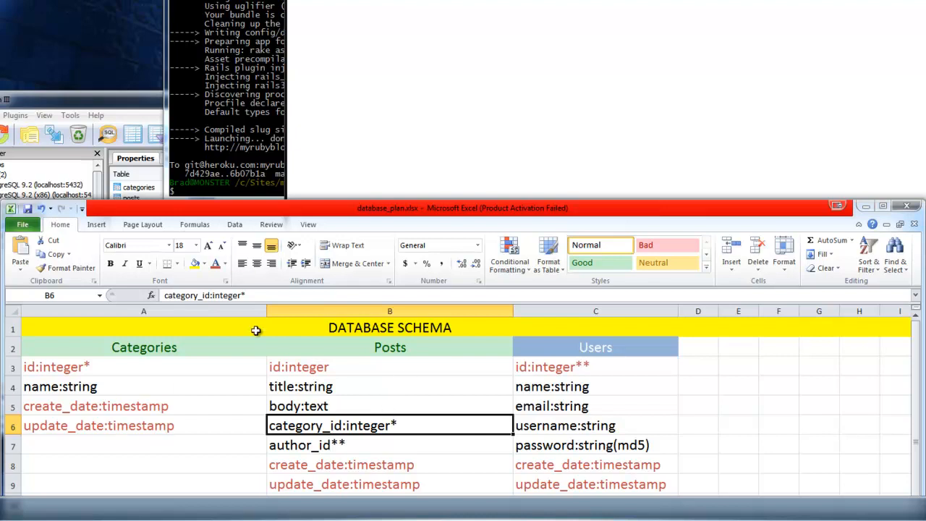
mouse_move(584, 382)
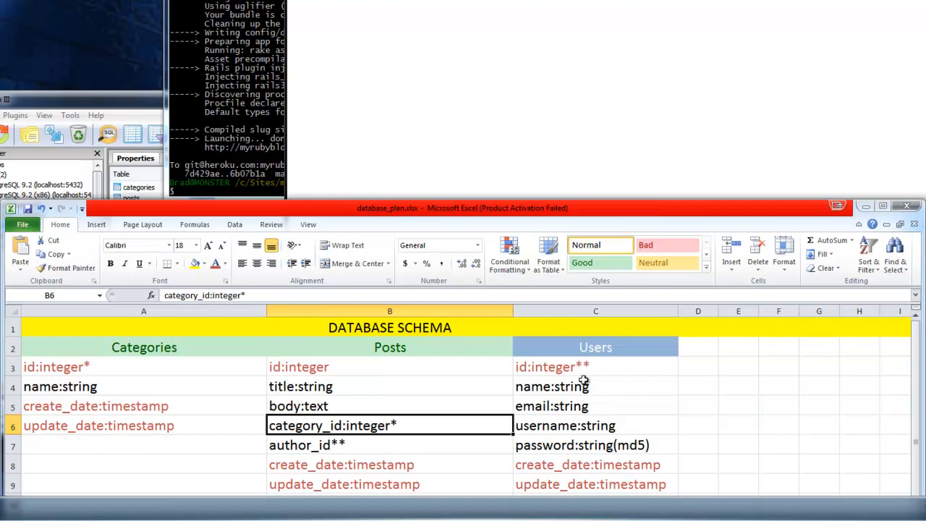